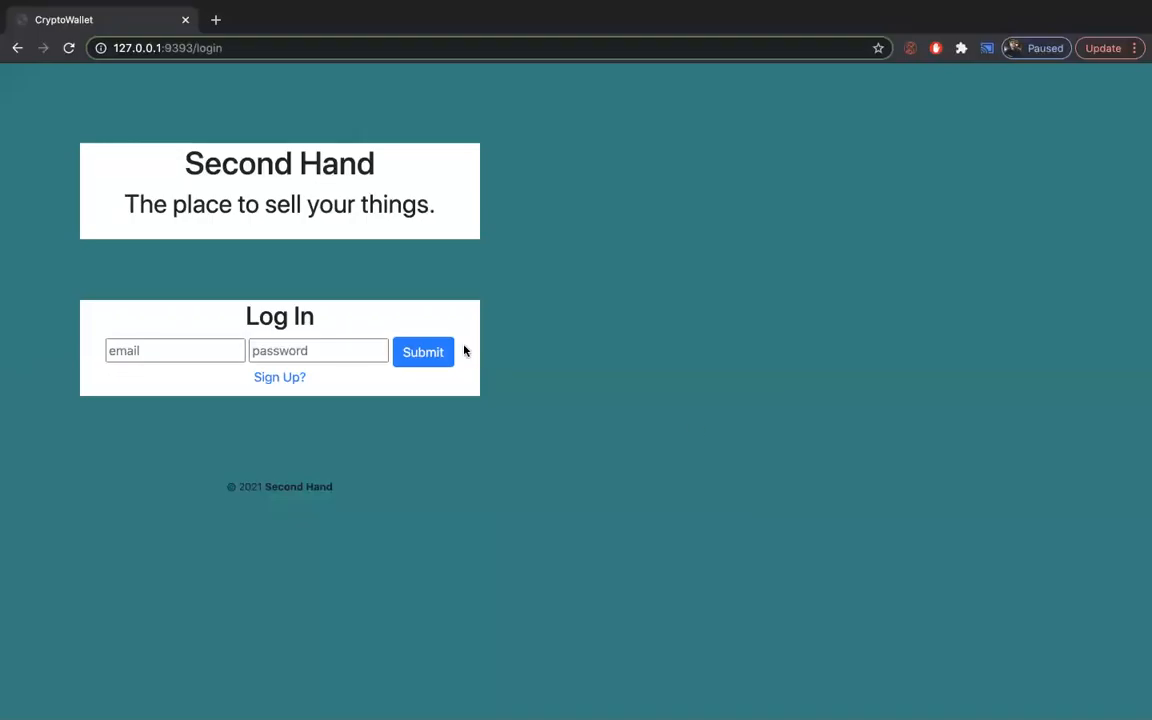
mouse_move(422, 574)
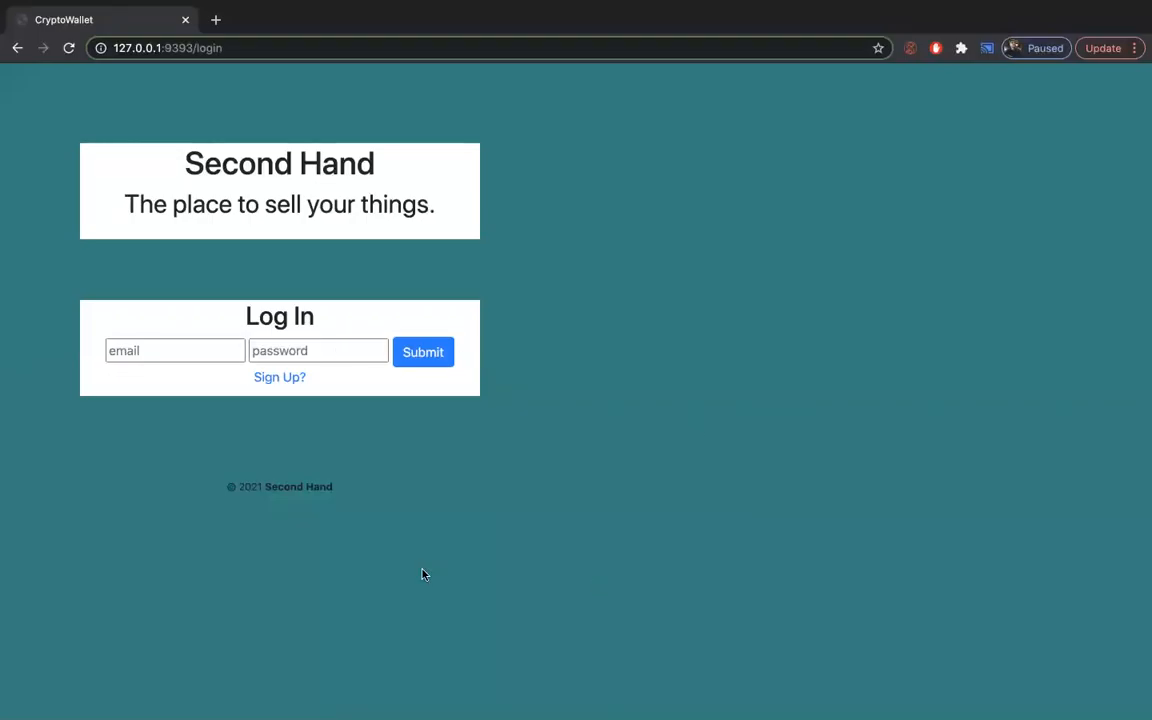
mouse_move(204, 392)
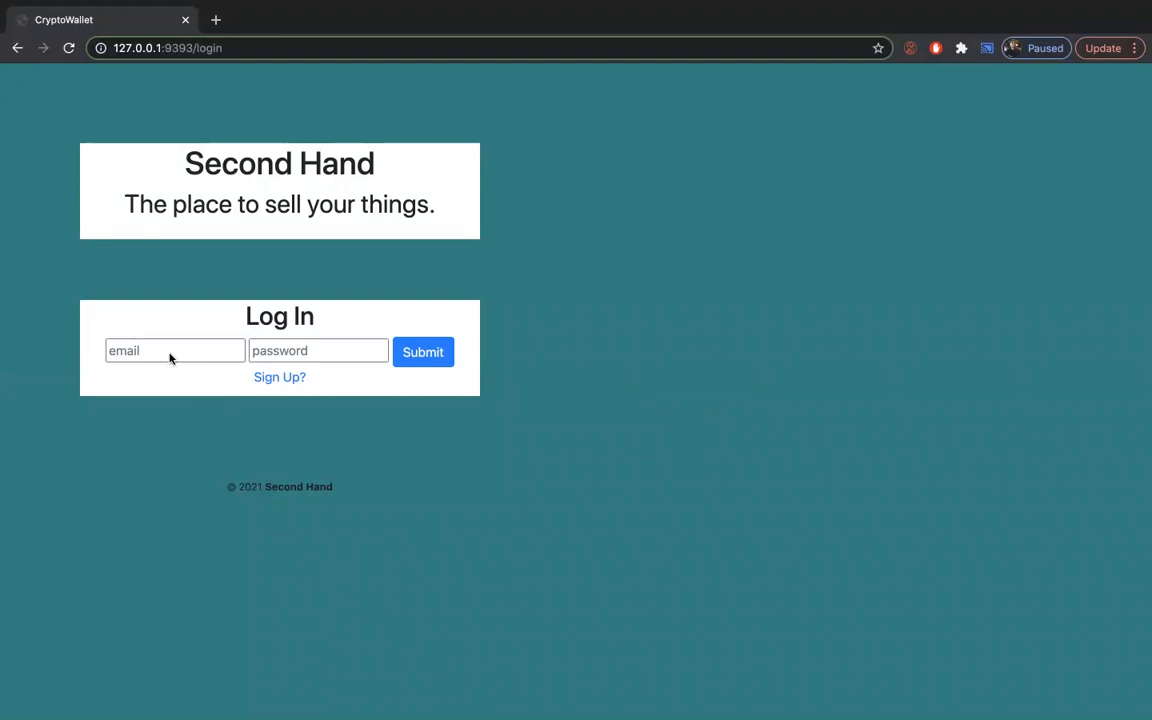
Step: Leave the login email and password empty and go to the account sign-up page
left_click(176, 352)
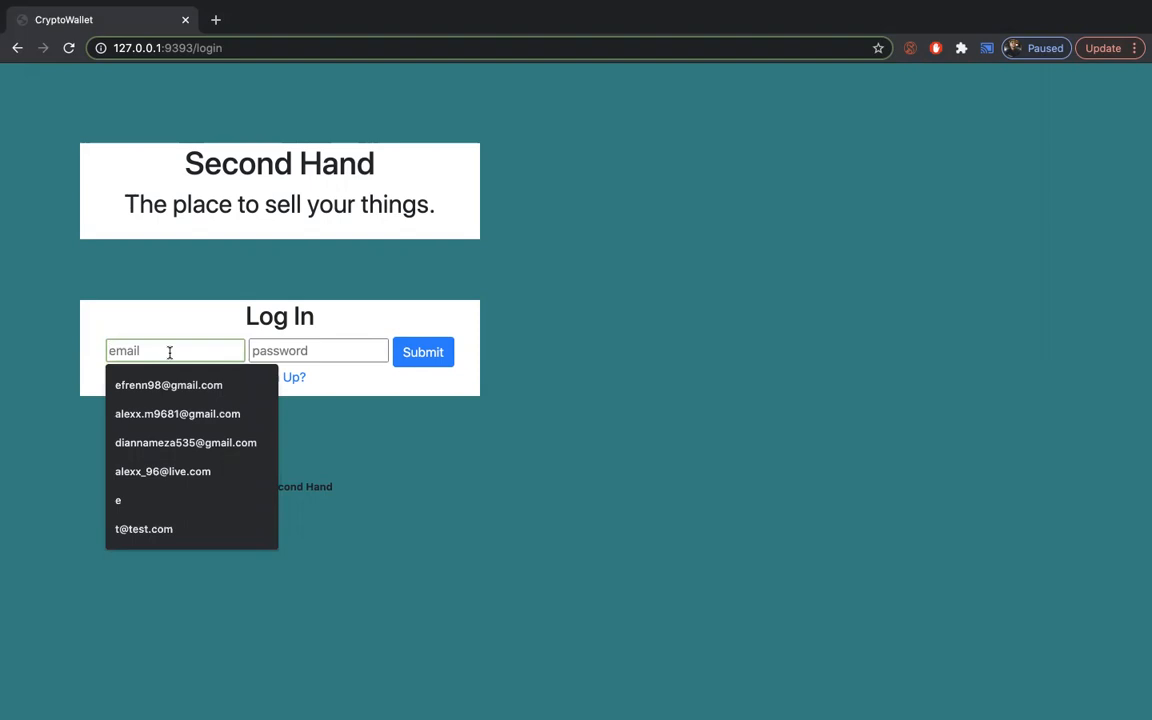
left_click(318, 350)
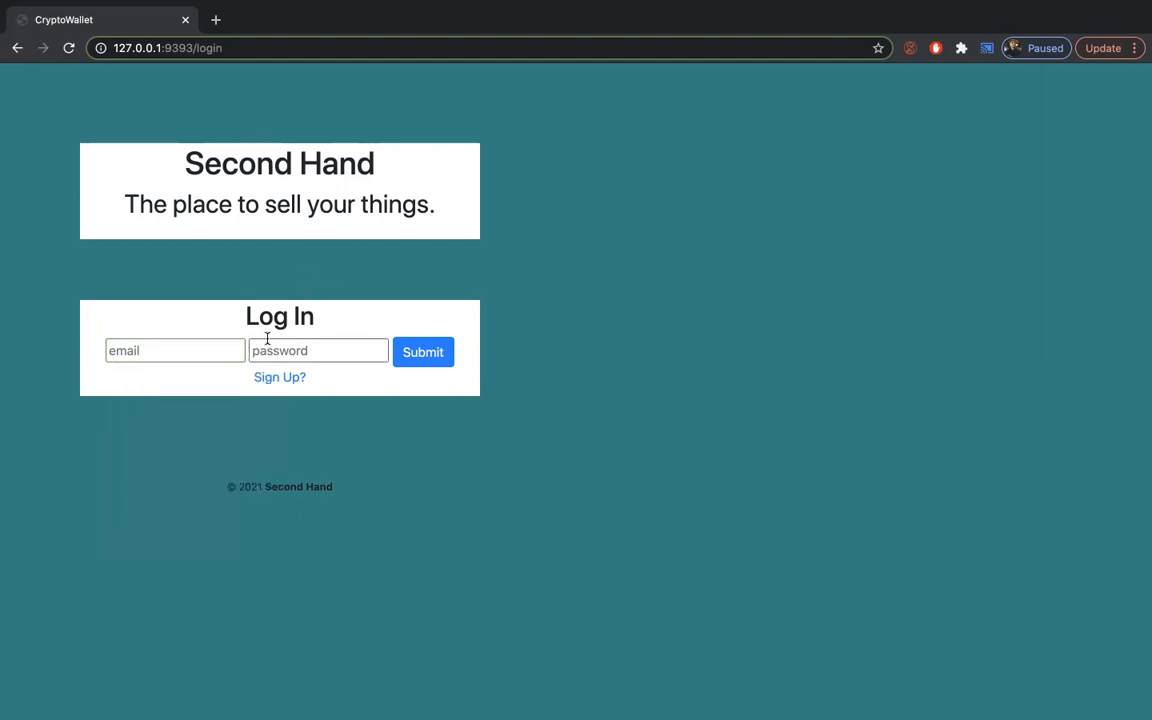
left_click(280, 376)
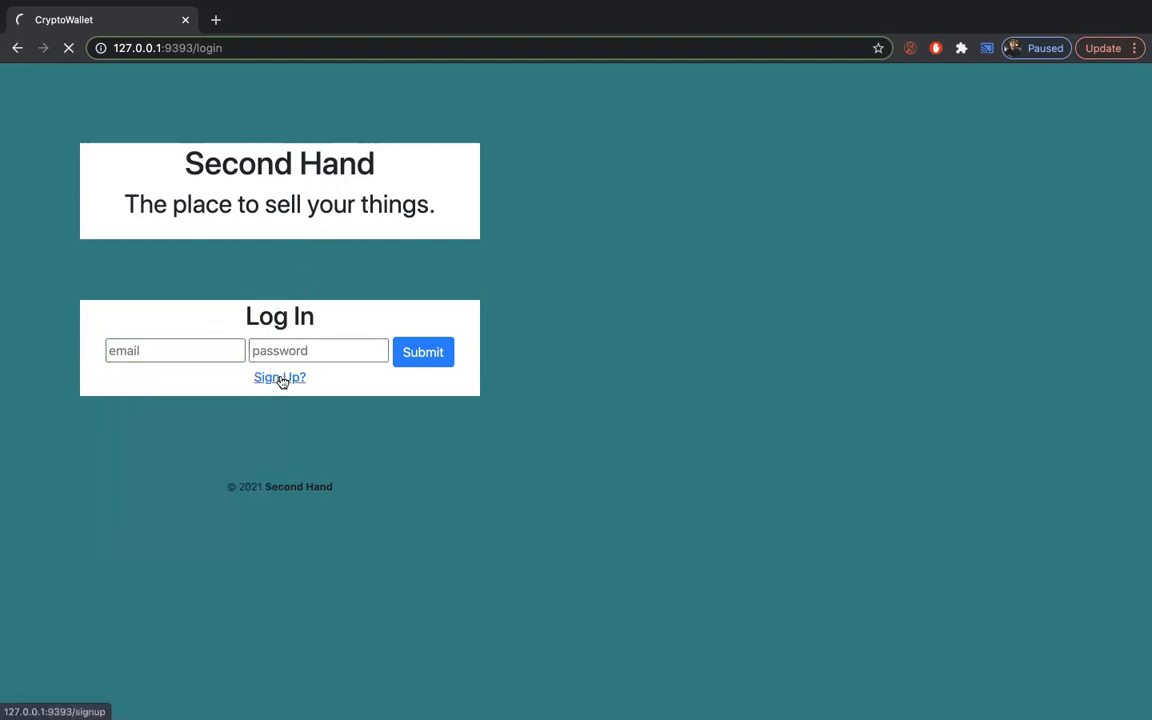
Step: View the sign-up form's name, email and password fields, then return to the login page
left_click(280, 376)
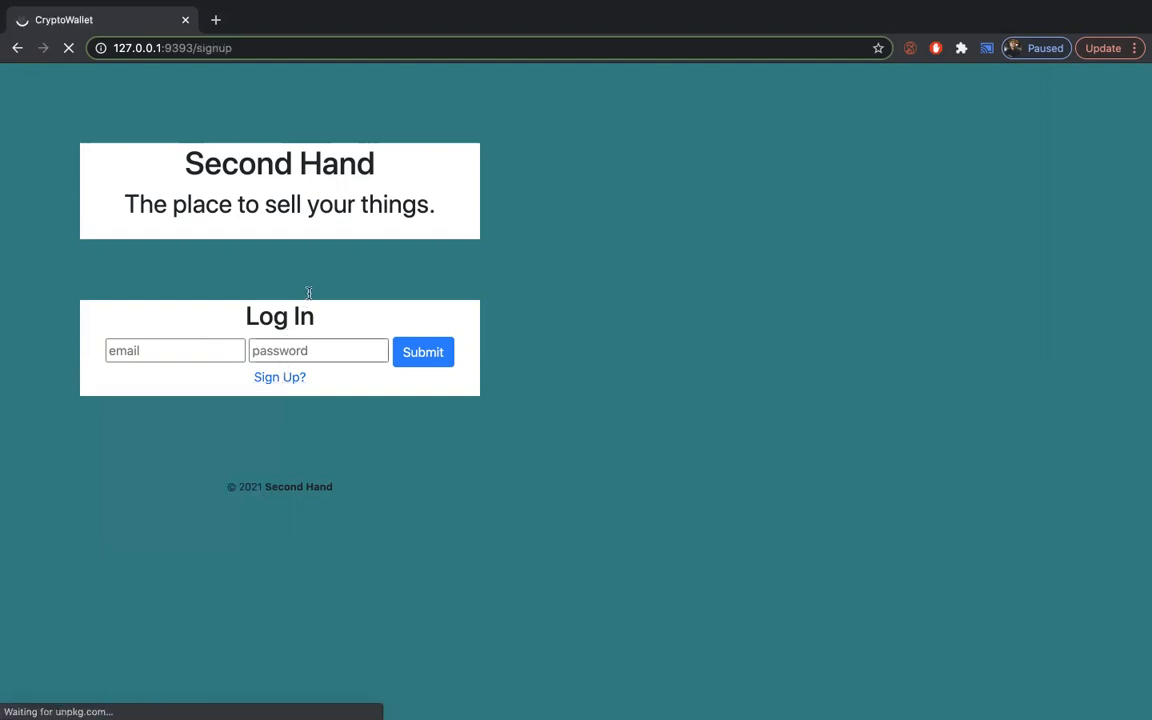
left_click(280, 376)
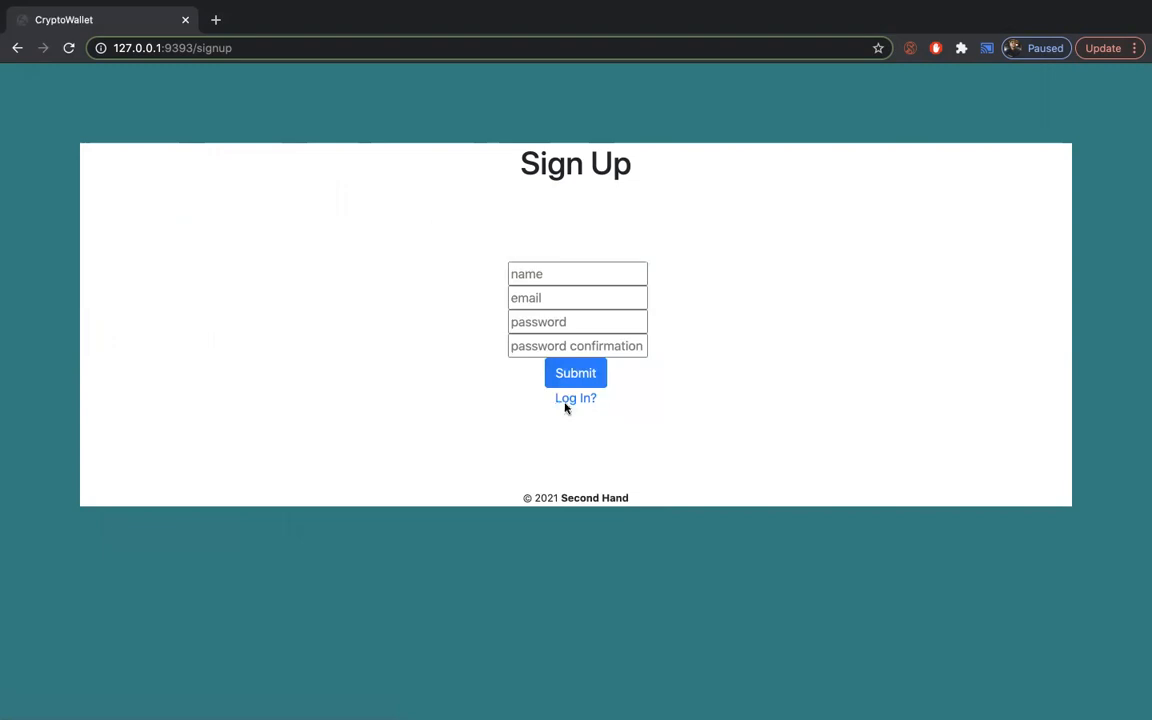
left_click(576, 398)
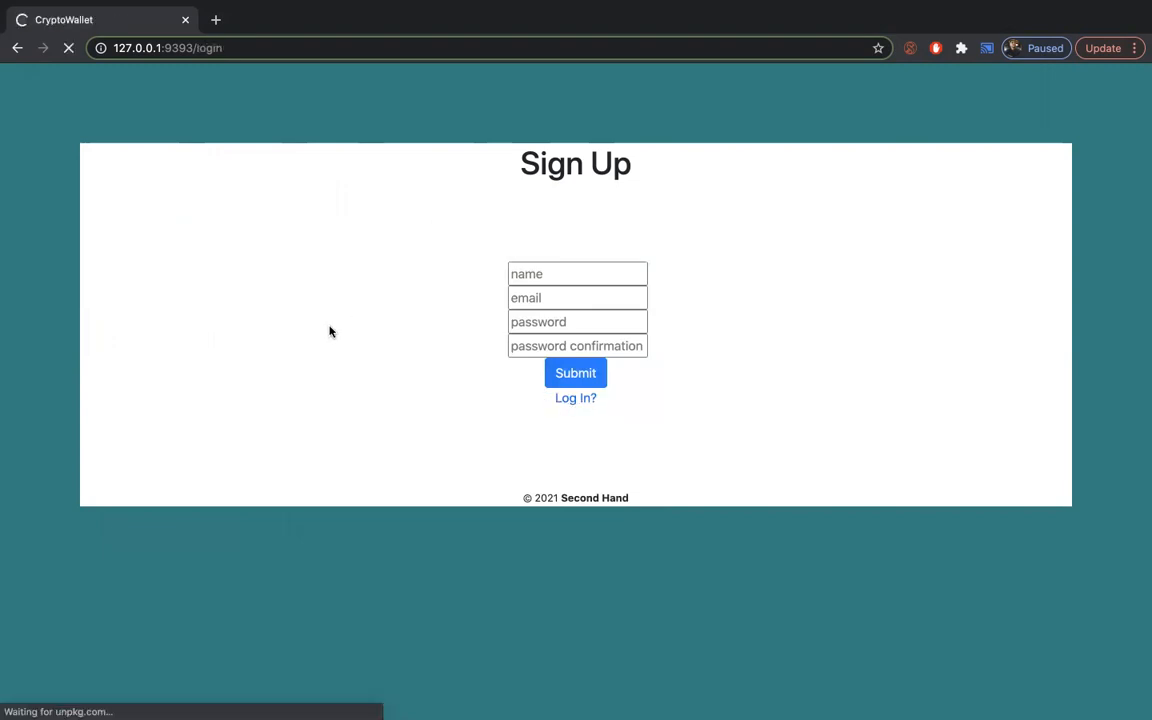
Step: Enter the saved login email and password and submit the login form
left_click(576, 398)
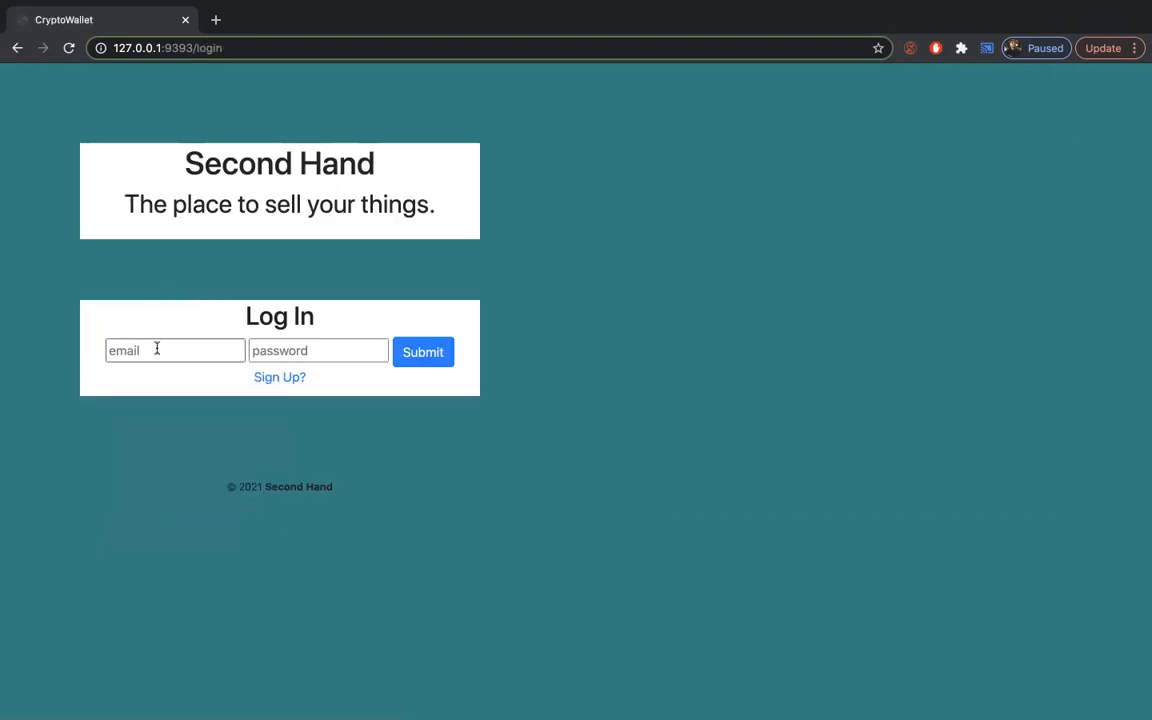
type("efrt")
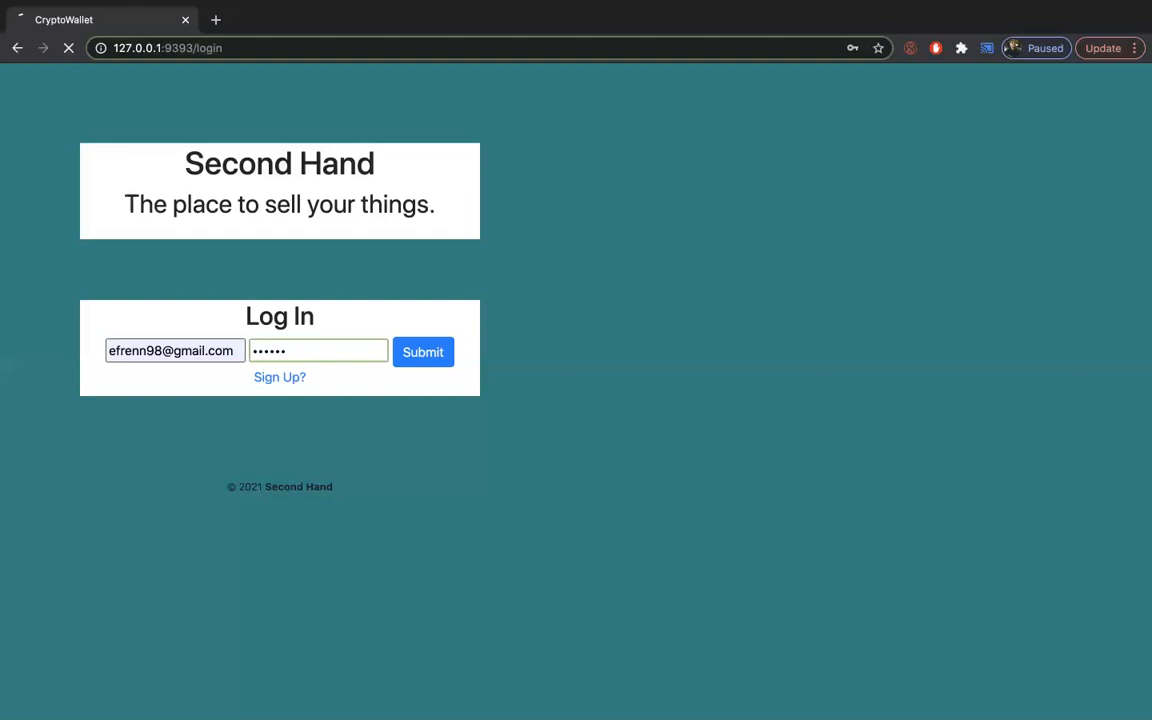
left_click(422, 352)
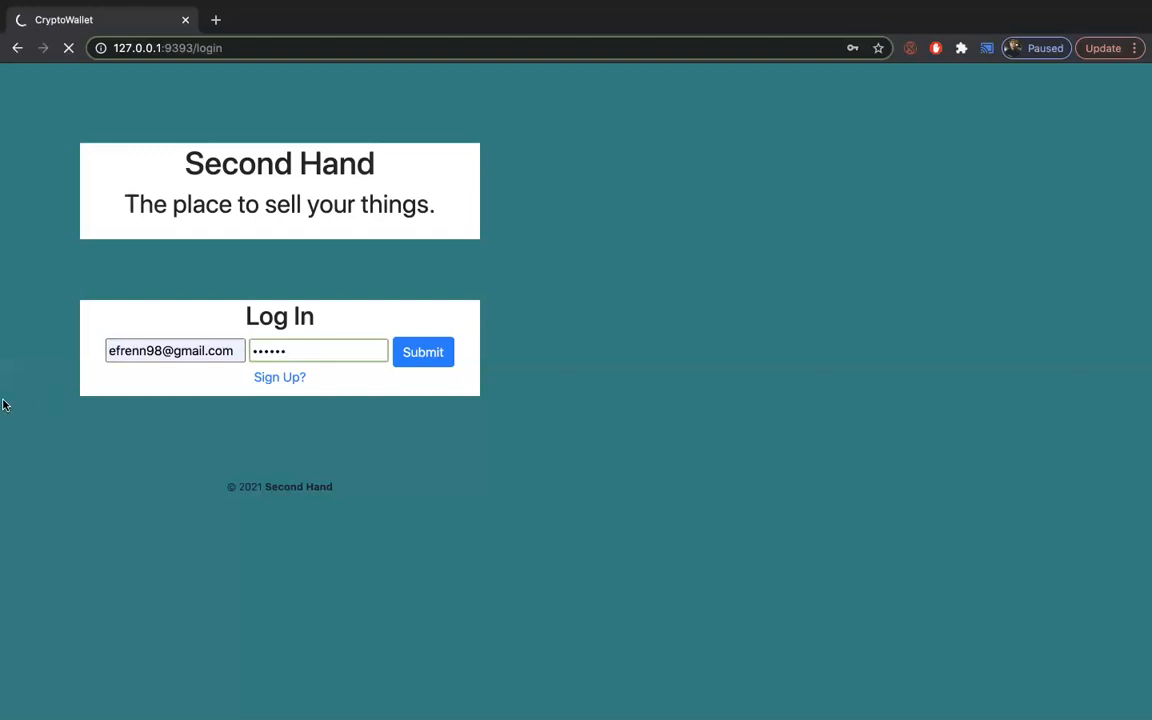
left_click(422, 352)
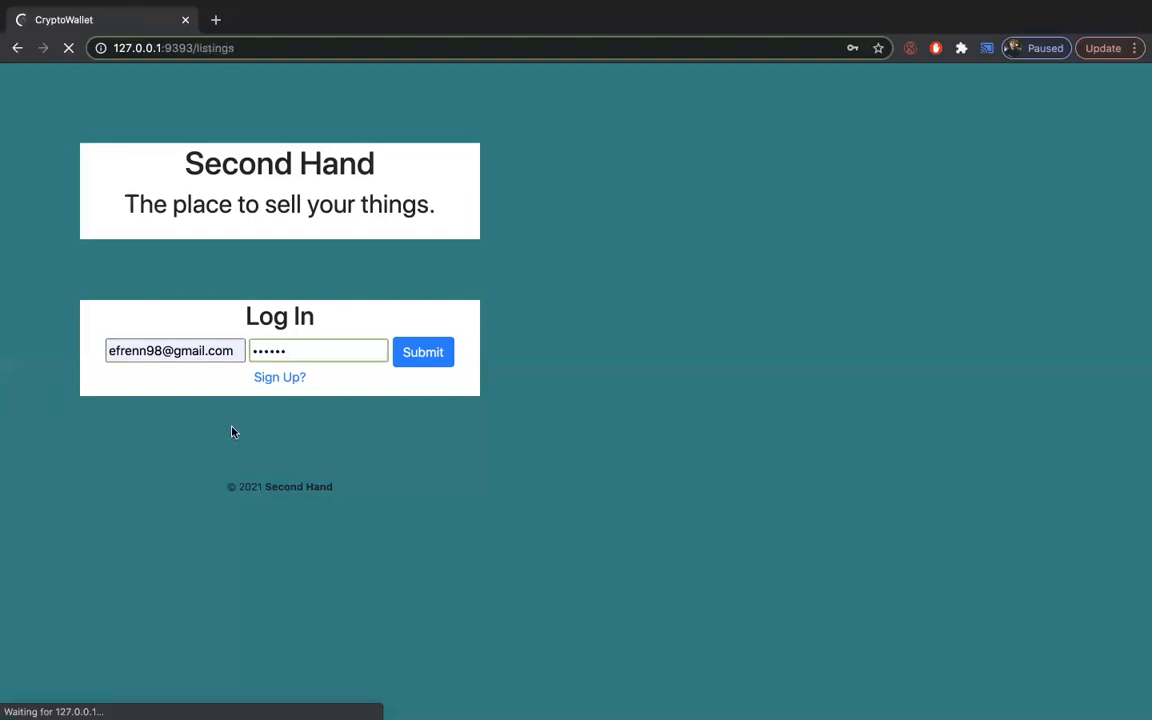
Step: Reload the home page listing Homie for sale, Vacuum, Spaceship and Bugatti Car
left_click(424, 352)
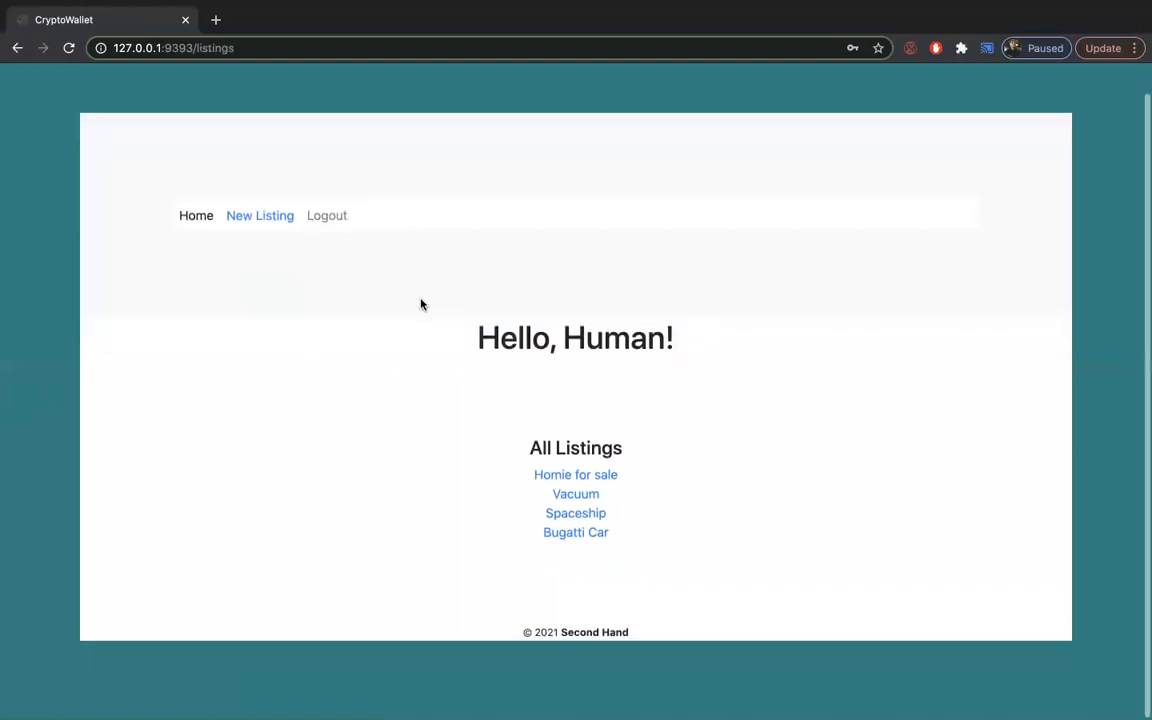
mouse_move(576, 476)
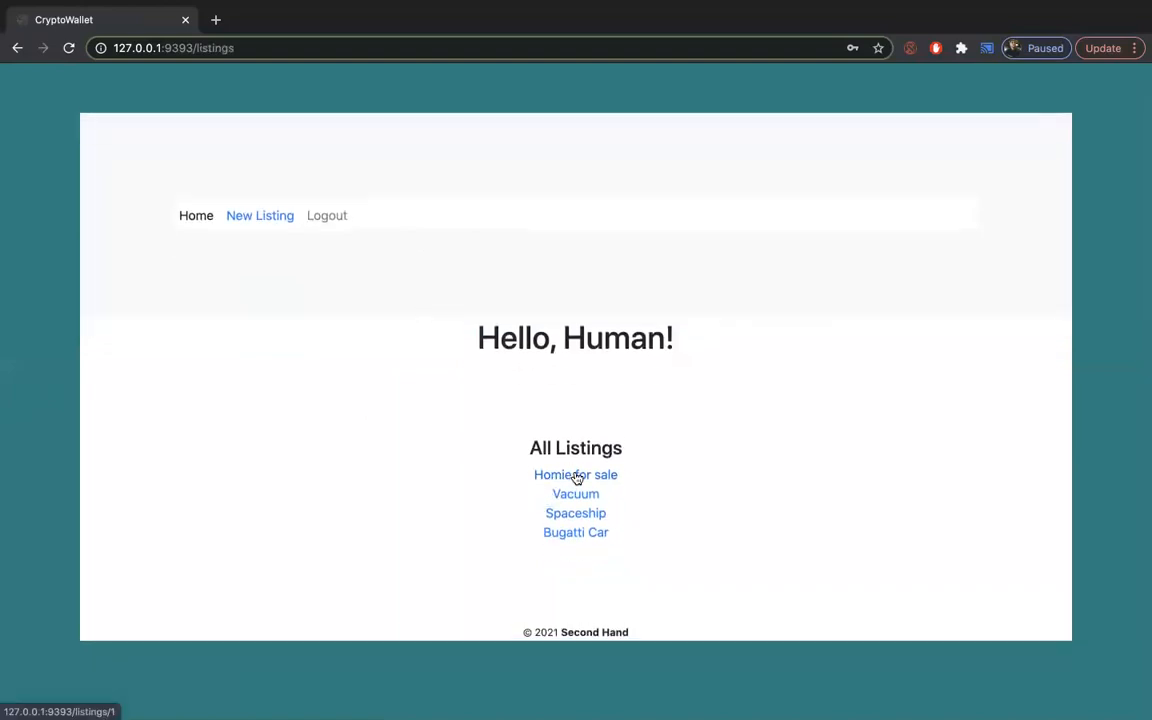
mouse_move(458, 328)
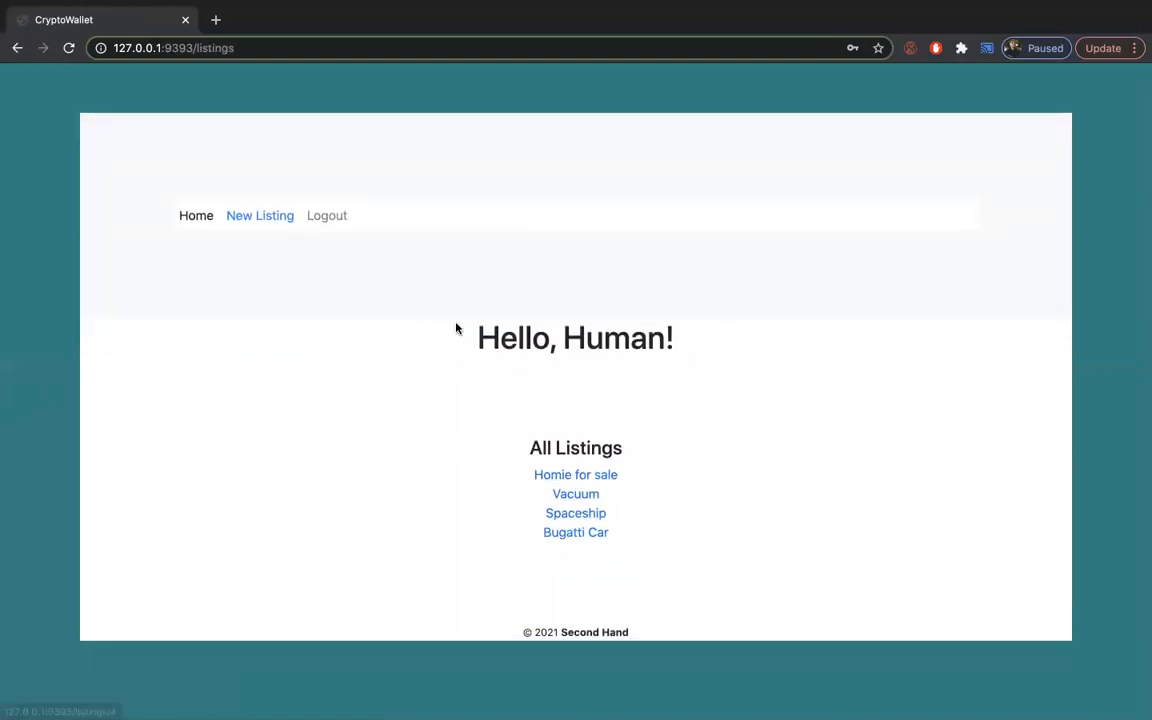
mouse_move(148, 164)
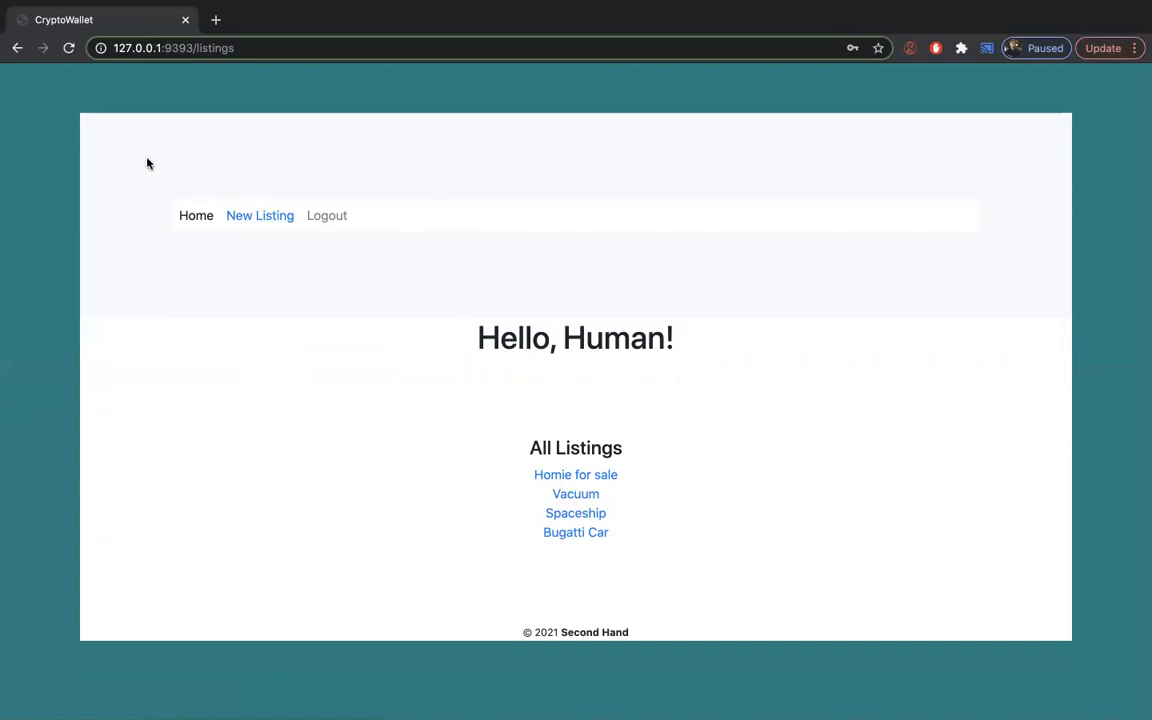
mouse_move(196, 216)
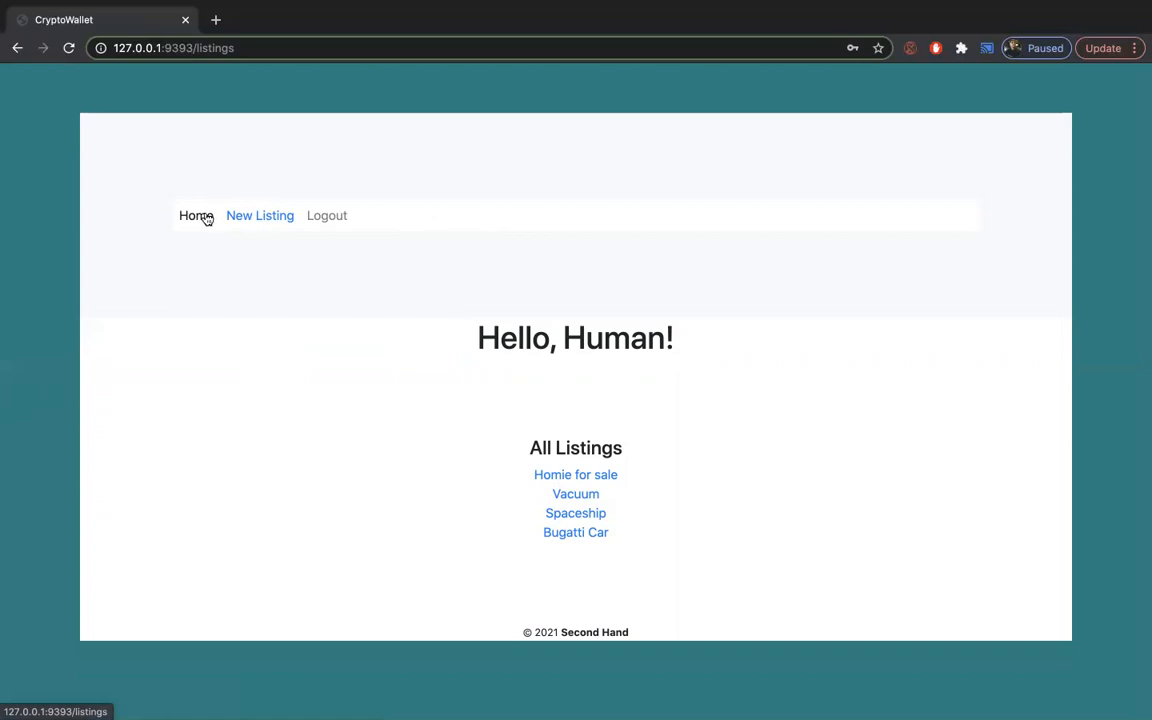
left_click(196, 216)
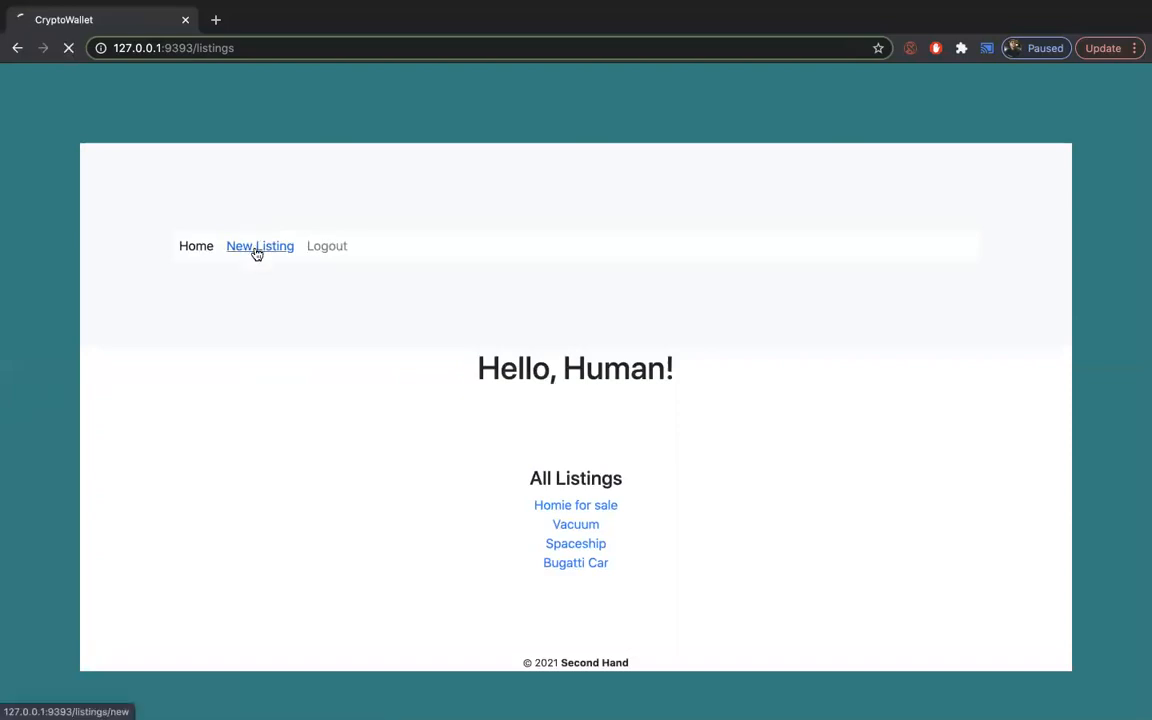
Step: Start a new listing titled 'A ruby gem' with a description calling it brand new and a steal
left_click(260, 246)
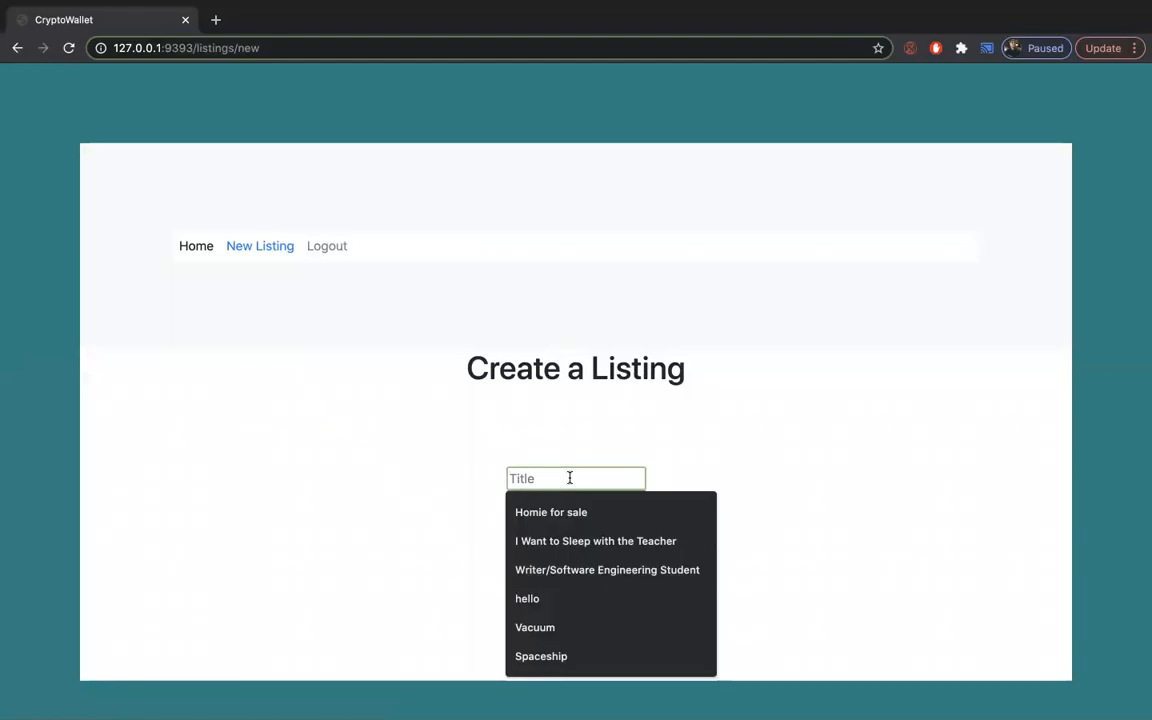
type("A")
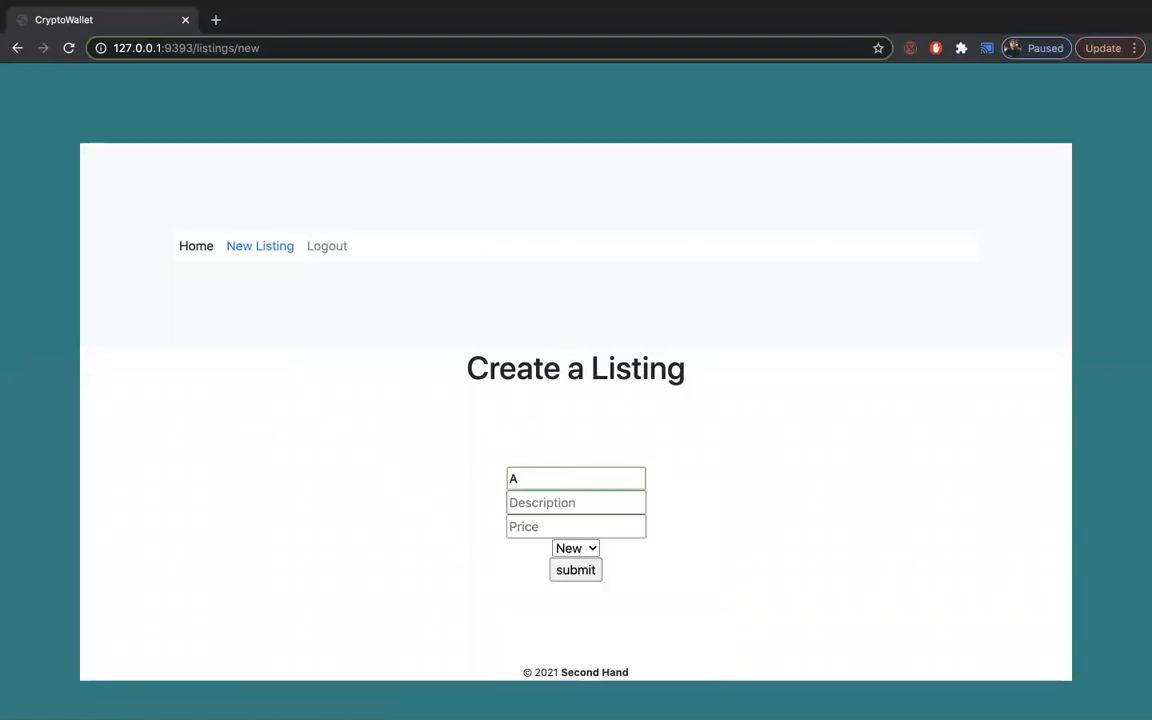
type("ruby gem")
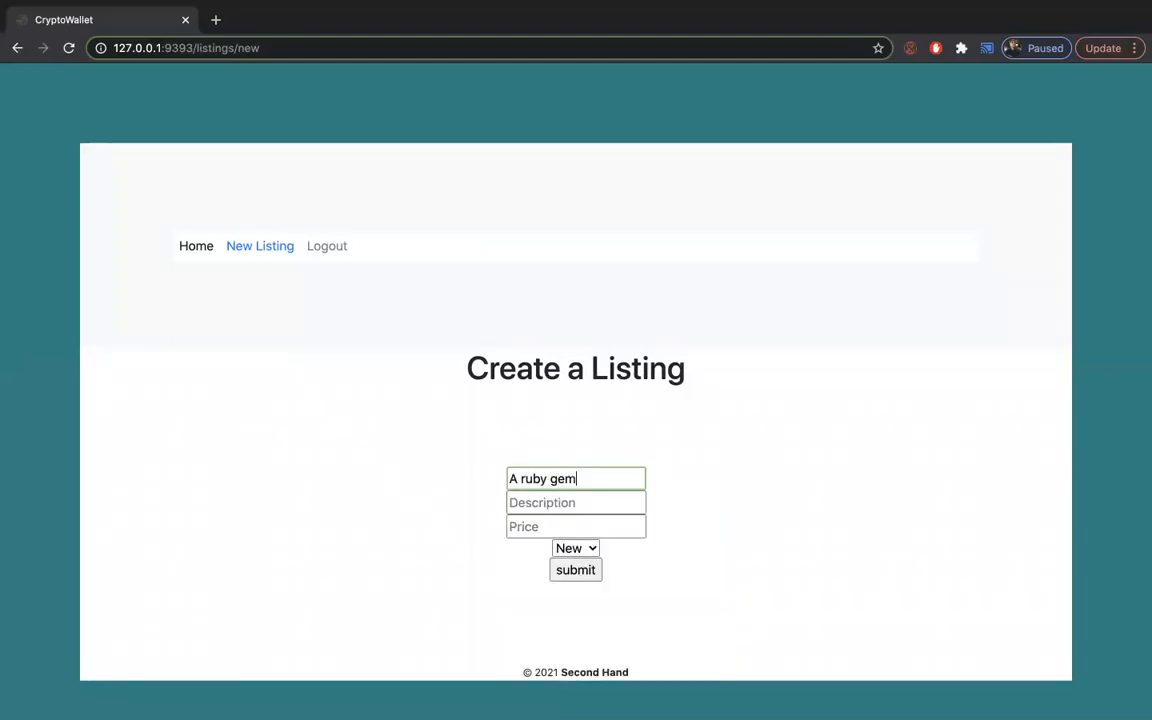
type("This")
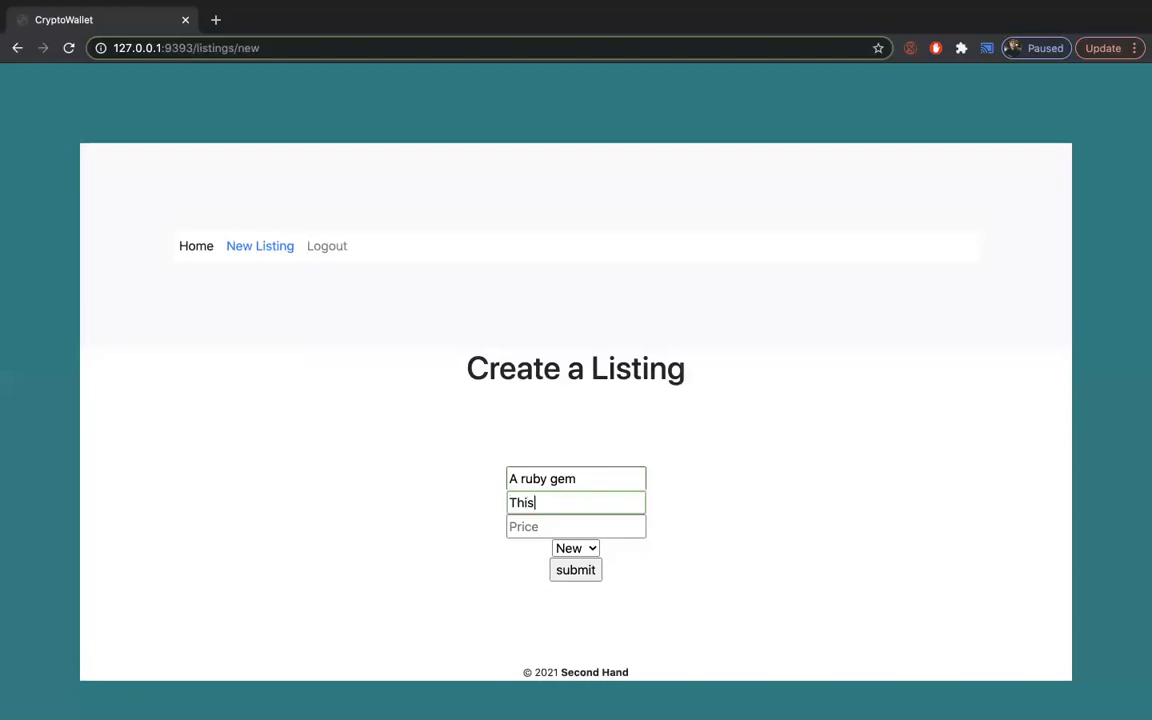
type("is a brand ne")
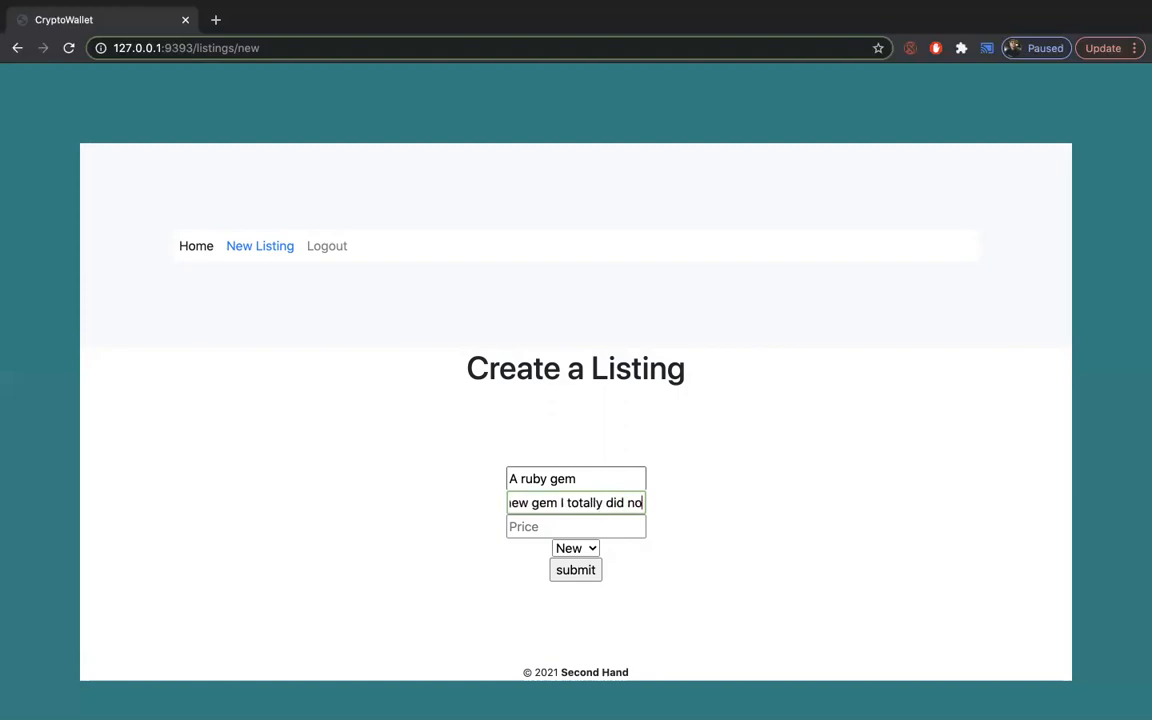
type("steal")
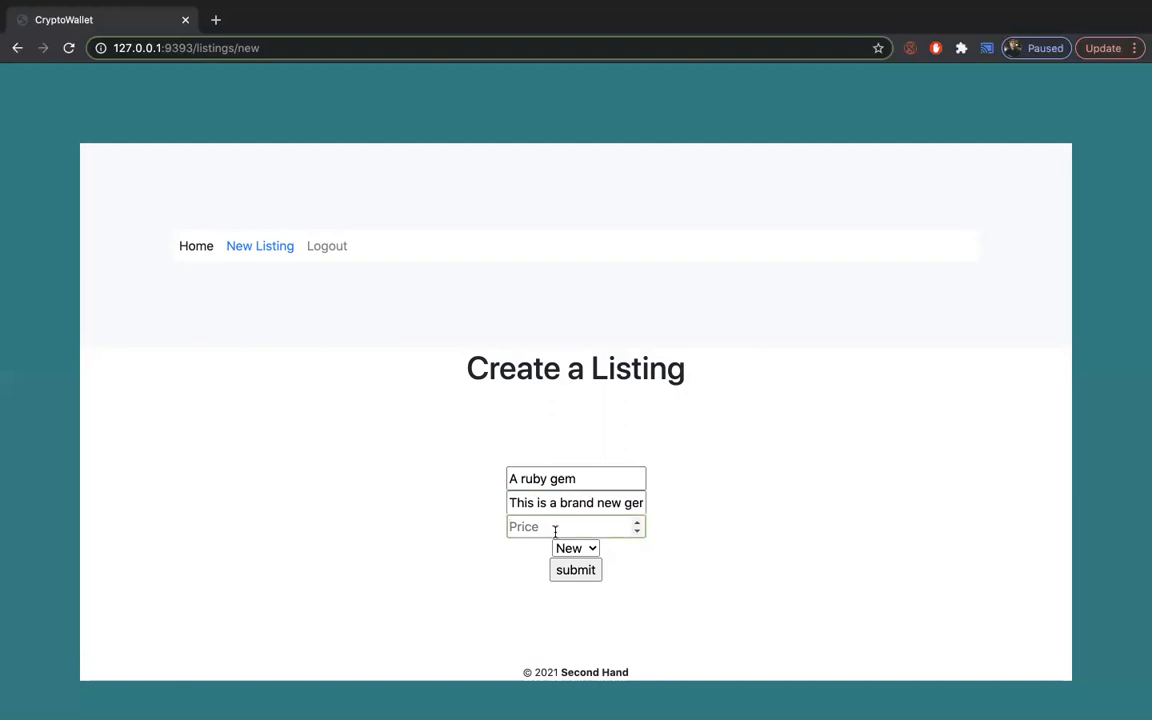
Step: Give the listing price 2.50 and condition New, then submit it
type("2.")
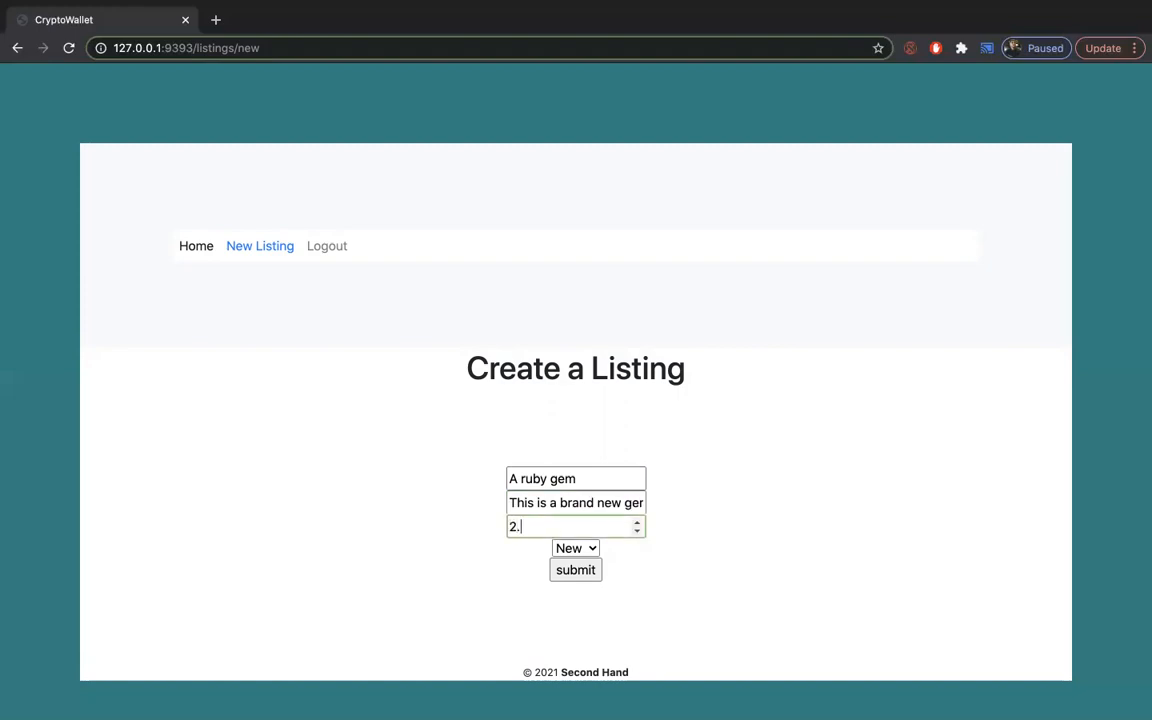
left_click(576, 548)
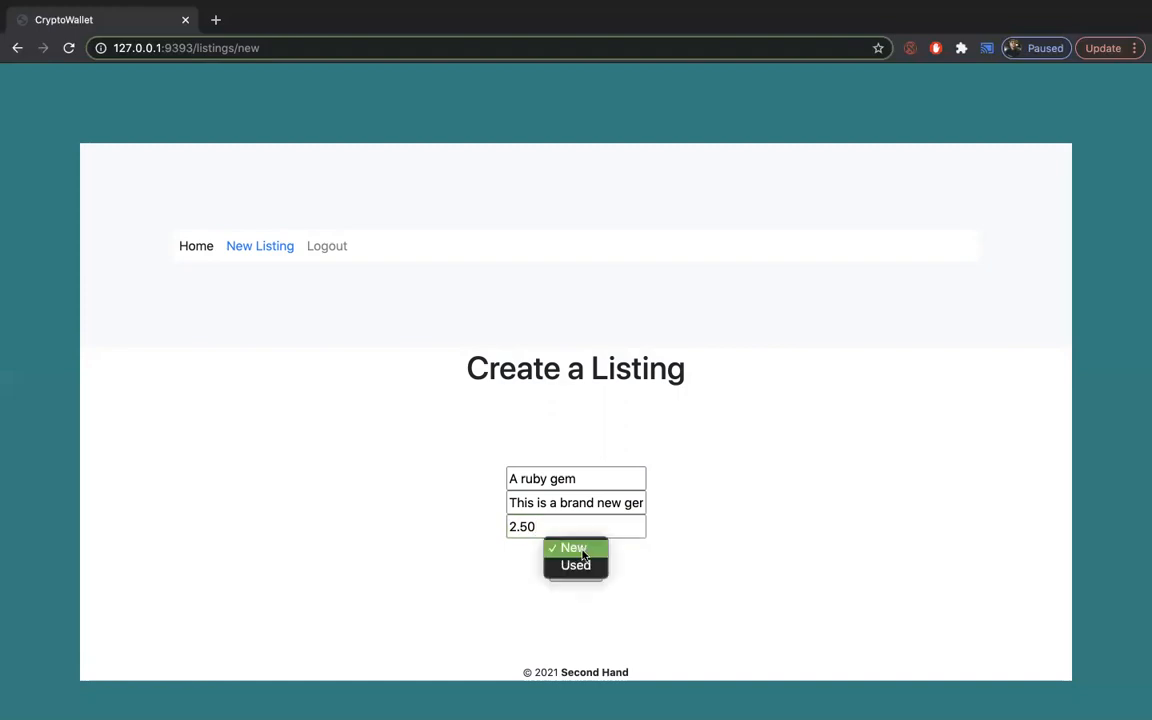
left_click(568, 548)
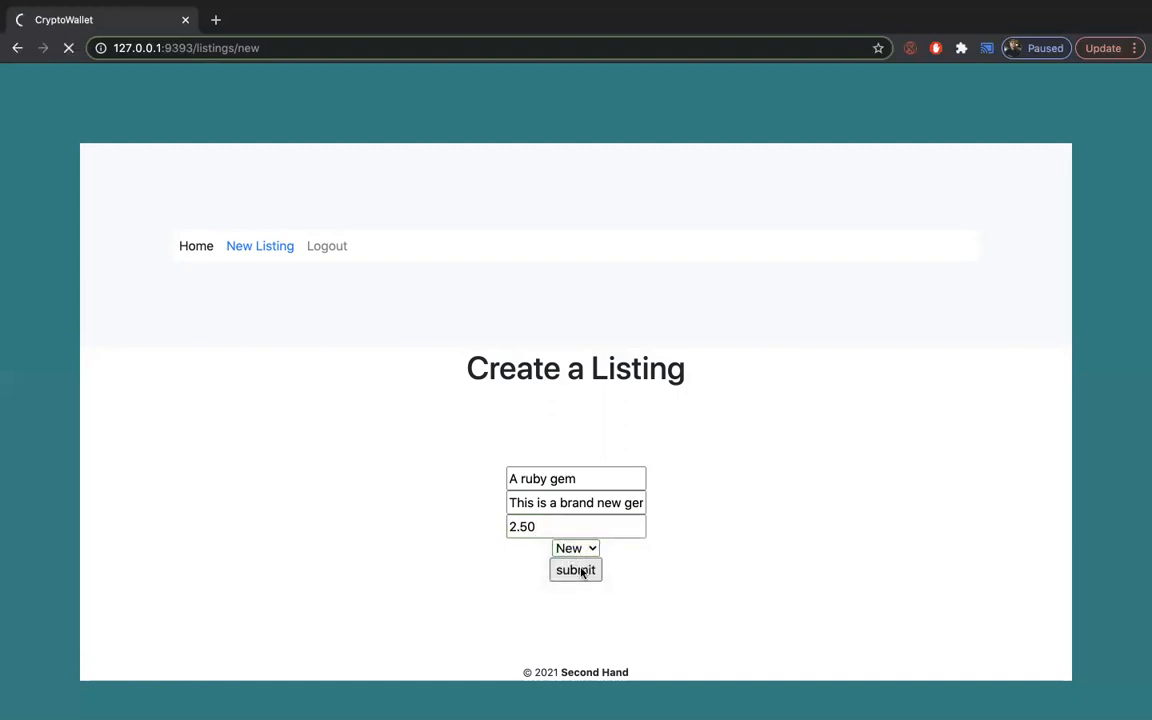
left_click(576, 570)
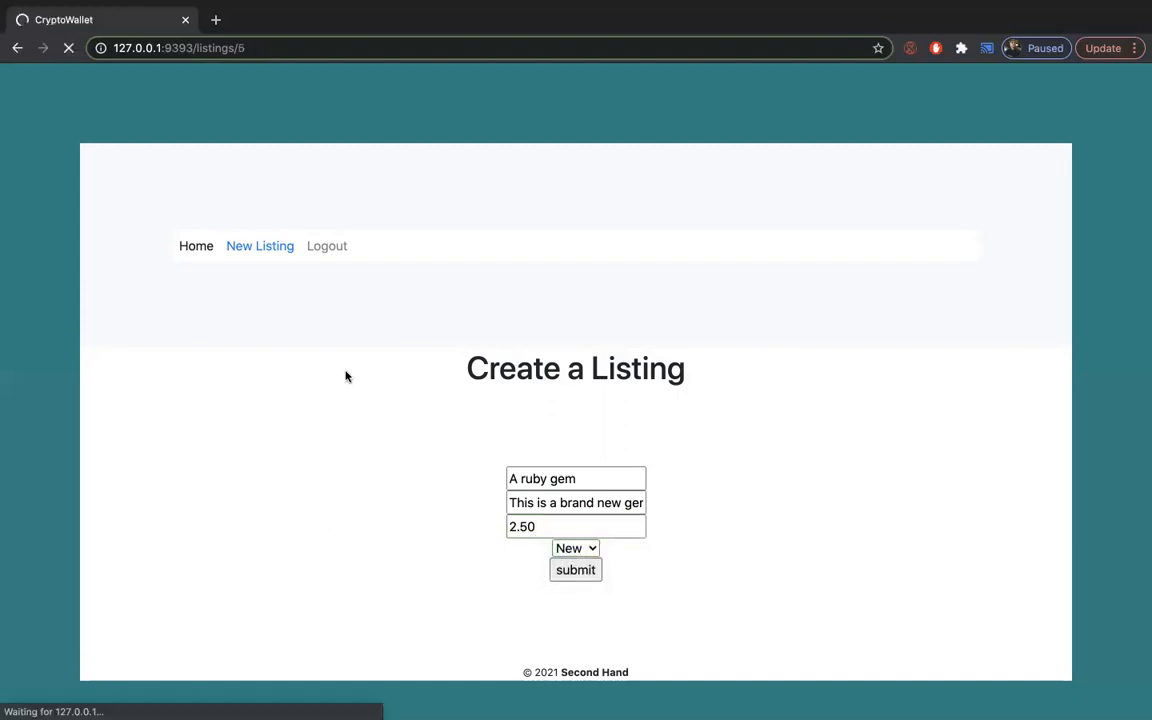
Step: Return to All Listings and open the new 'A ruby gem' listing
left_click(576, 568)
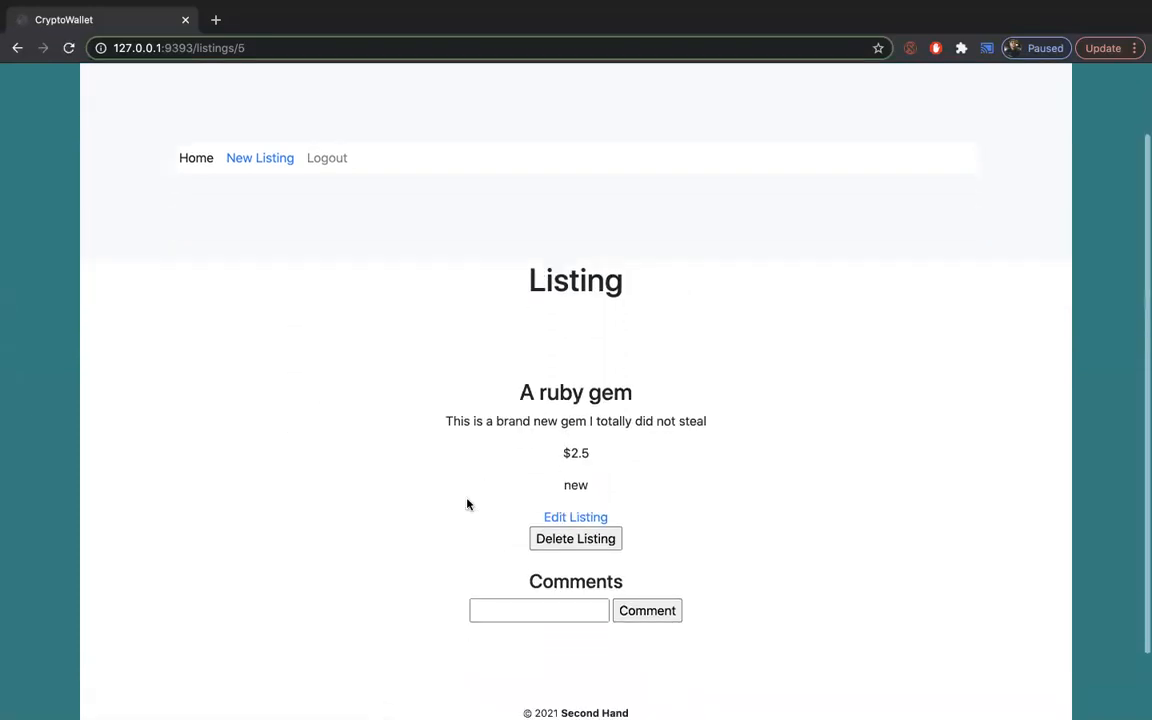
mouse_move(196, 158)
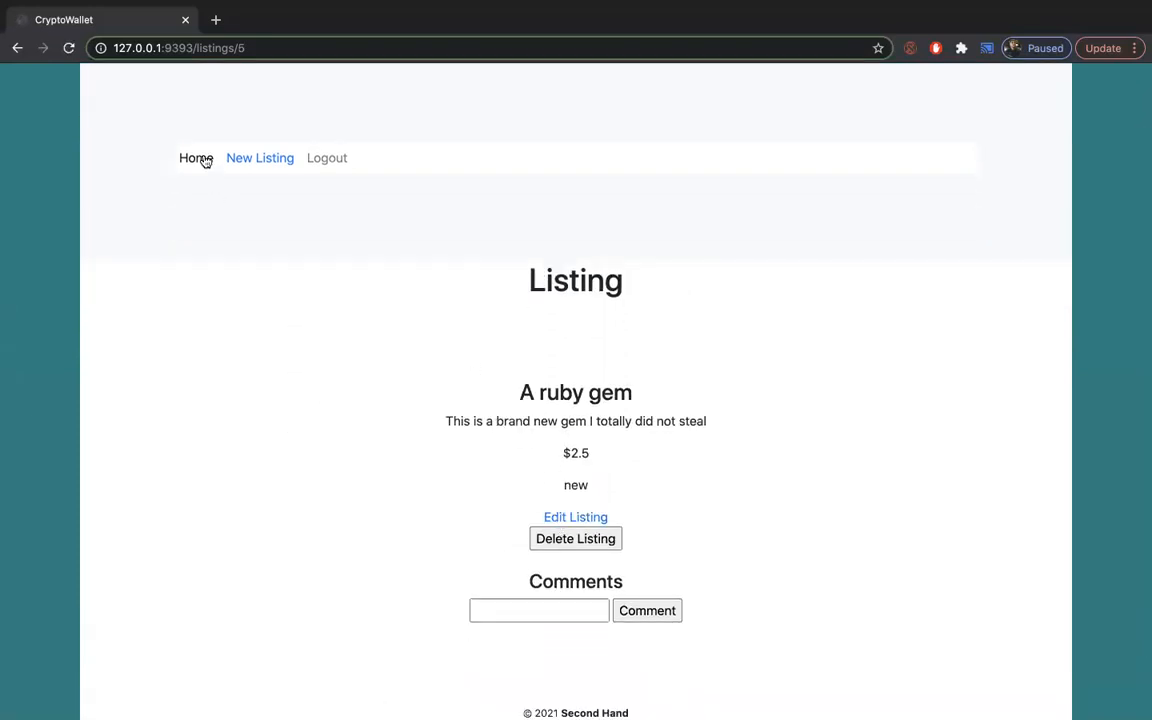
left_click(196, 158)
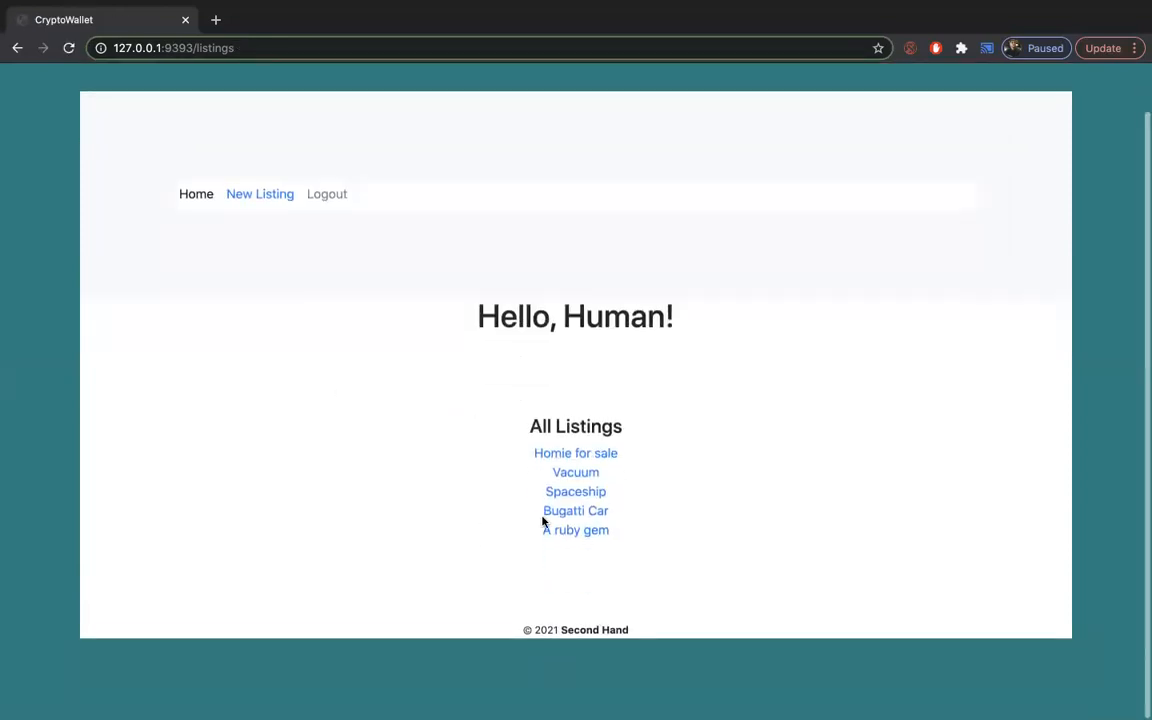
left_click(576, 530)
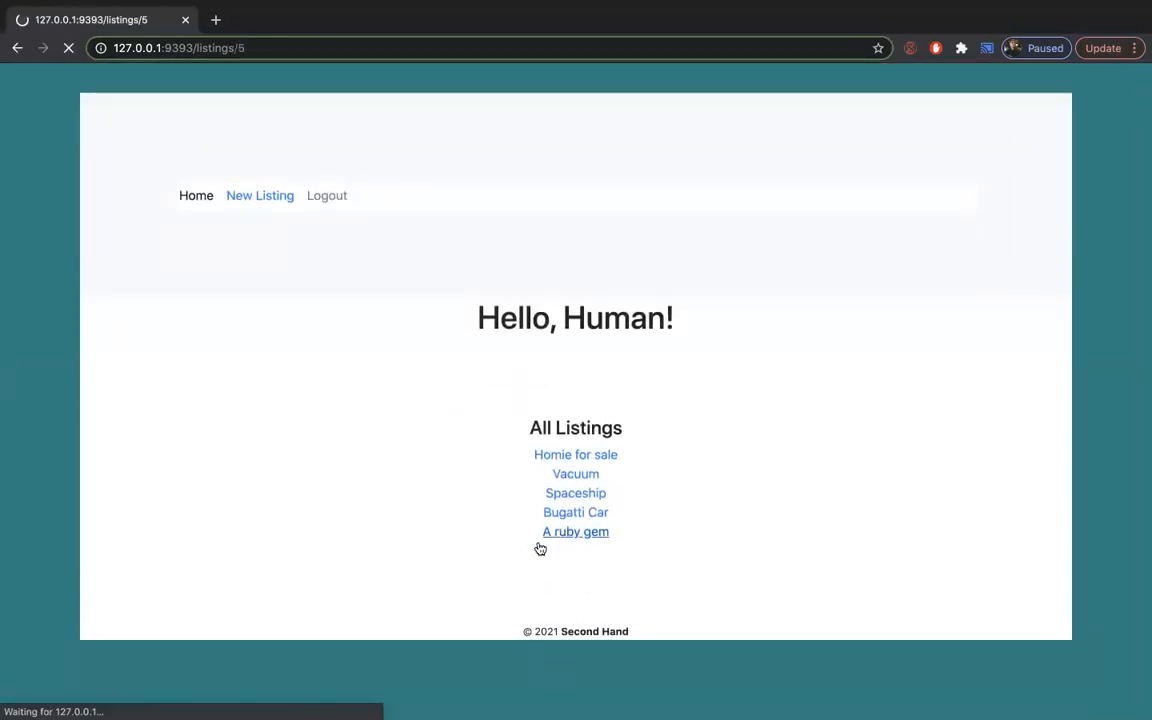
Step: Post the comment 'I am very interested in this item' on the A ruby gem listing
left_click(576, 532)
type("I am very")
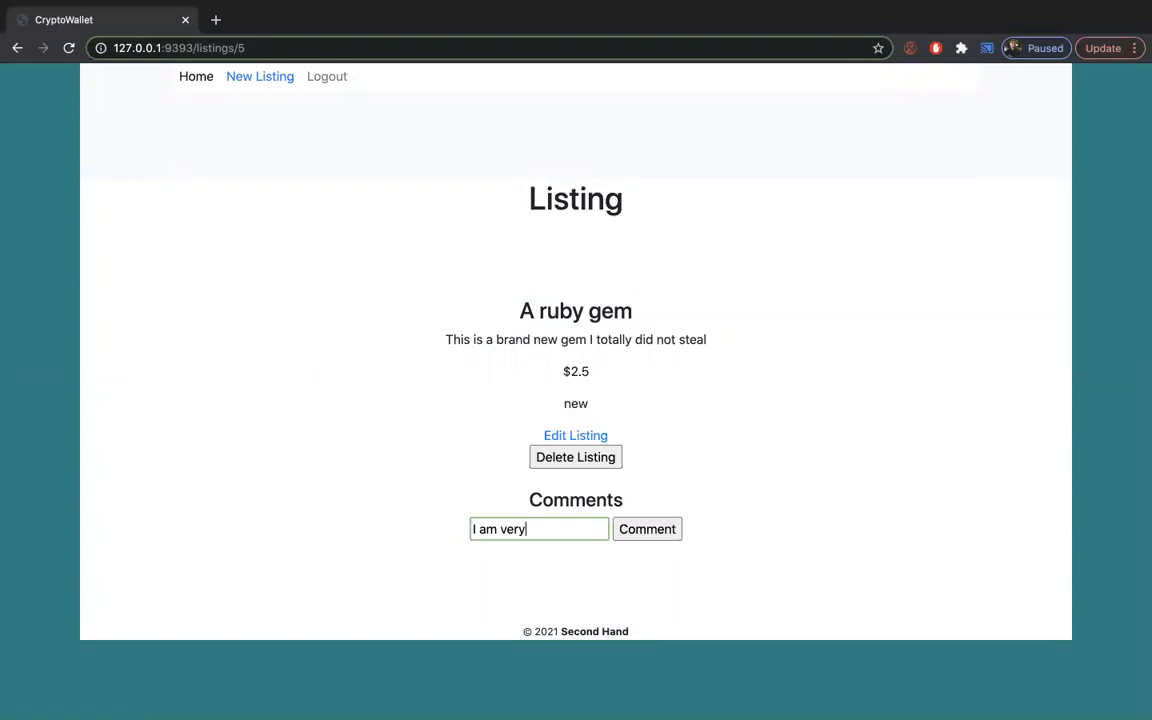
type("intere")
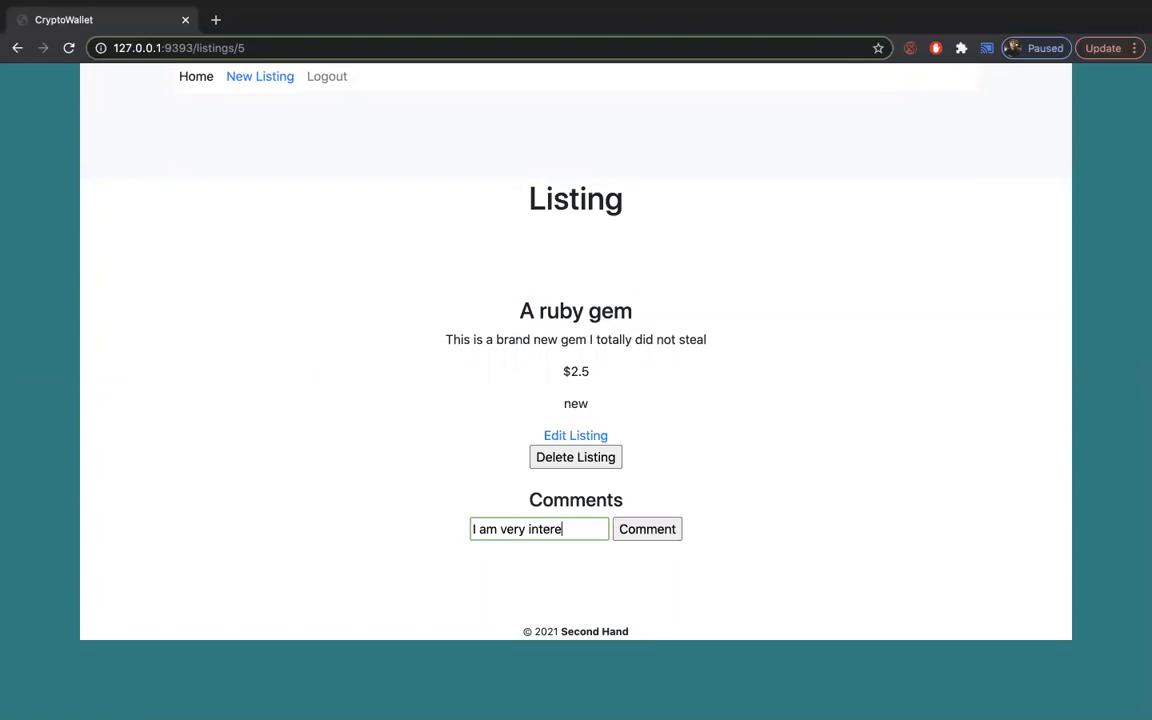
type("sted in this")
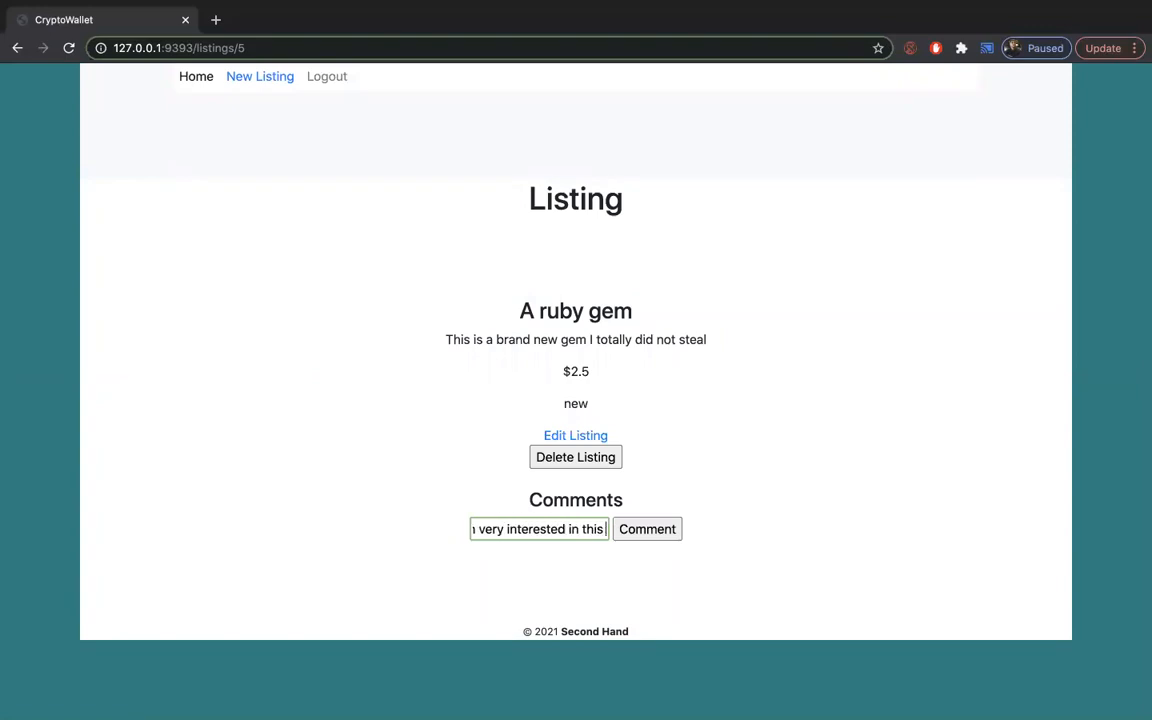
left_click(648, 528)
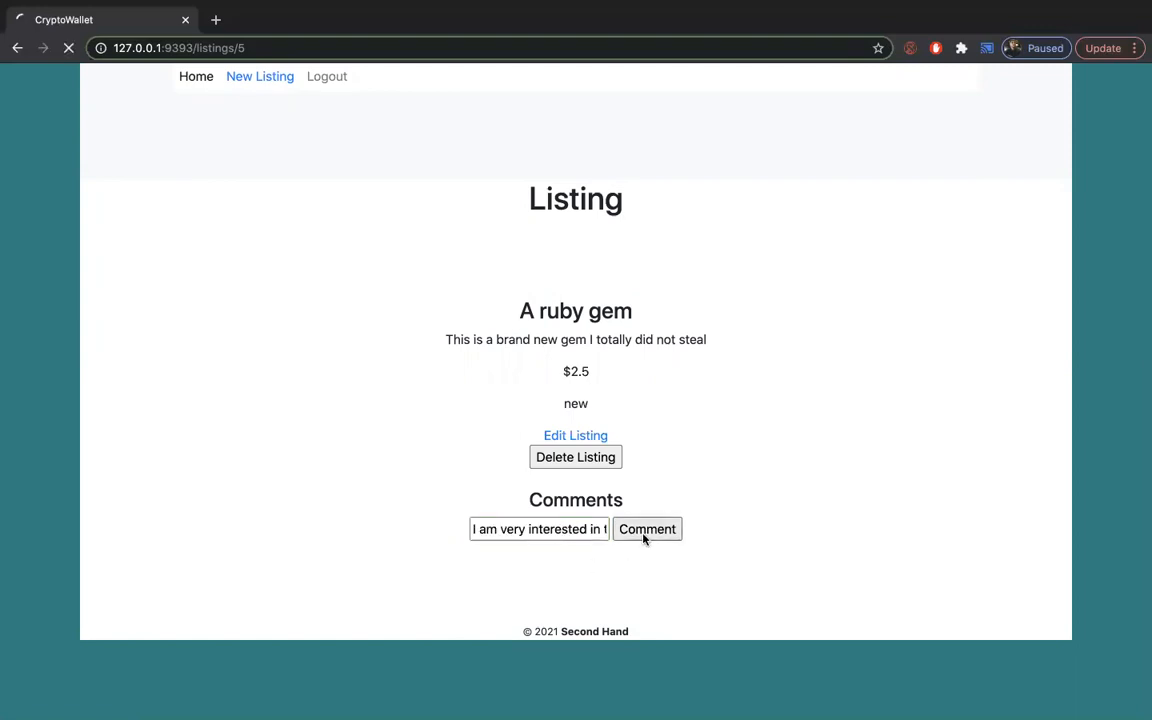
left_click(646, 528)
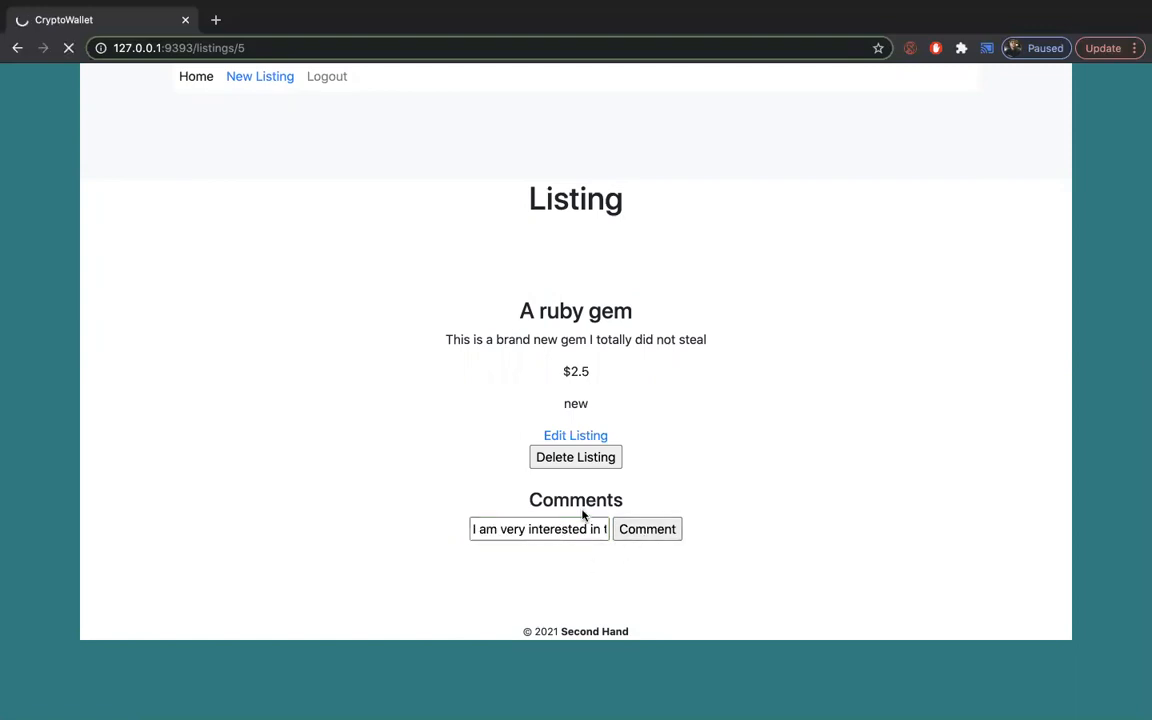
left_click(646, 528)
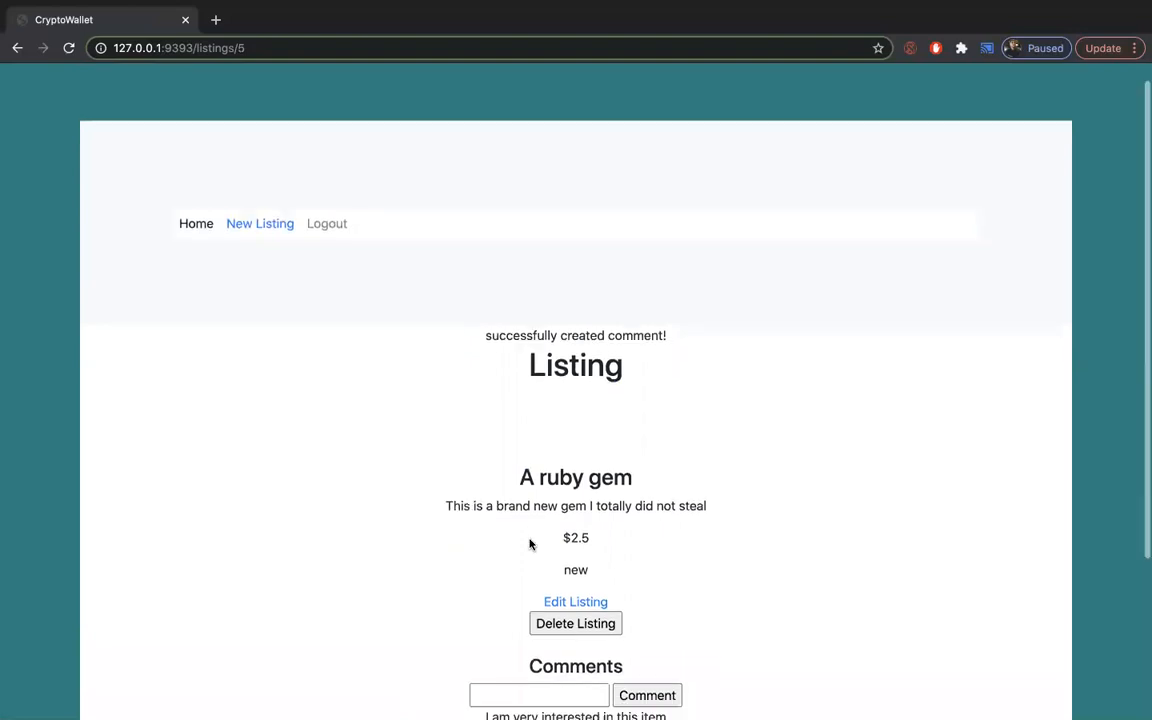
scroll("up", 3)
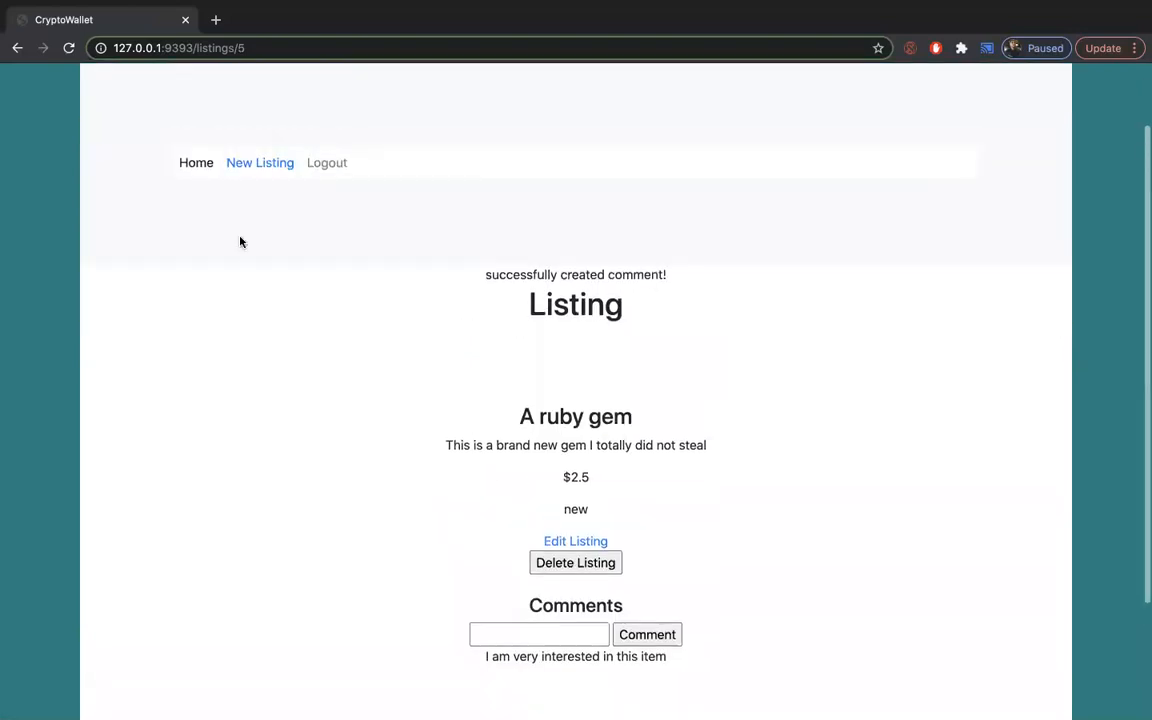
Step: Go back to the home page and log out of the account
left_click(260, 162)
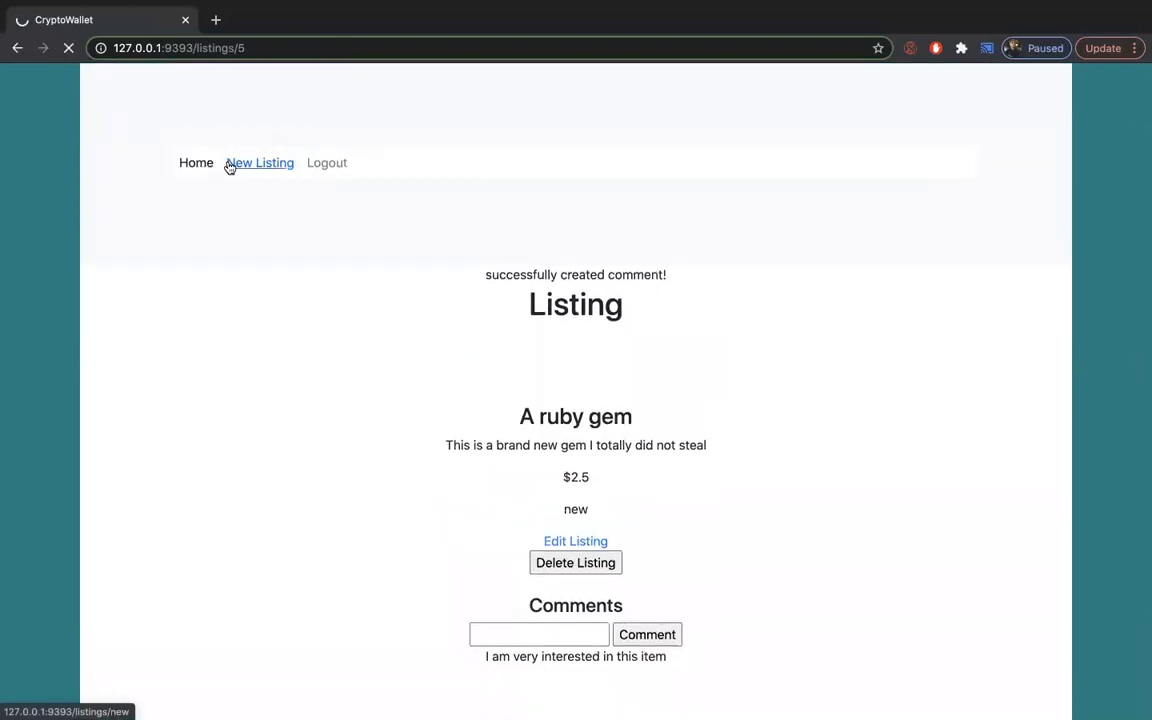
left_click(196, 162)
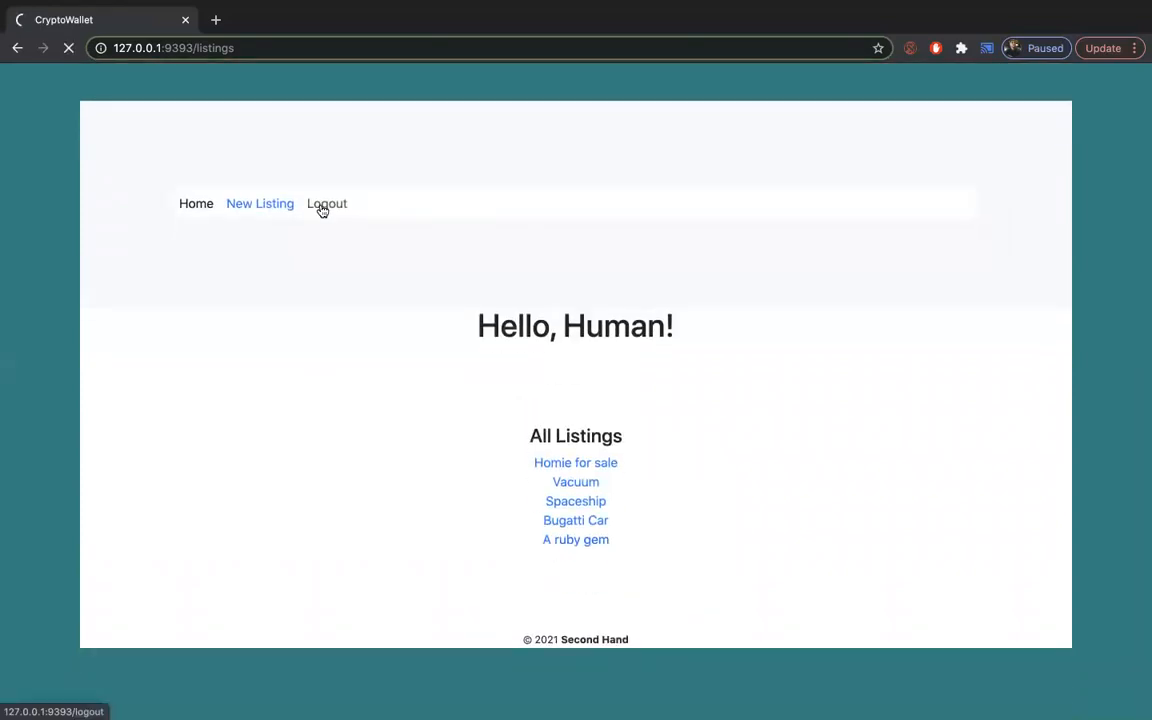
left_click(328, 204)
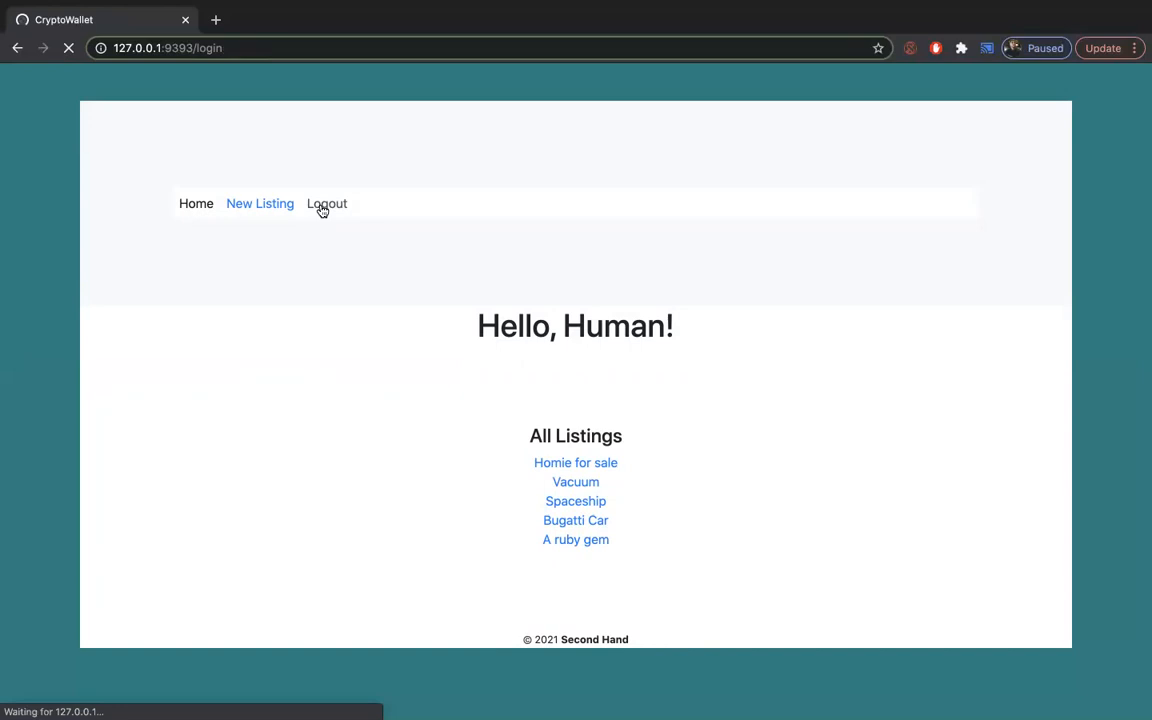
left_click(328, 204)
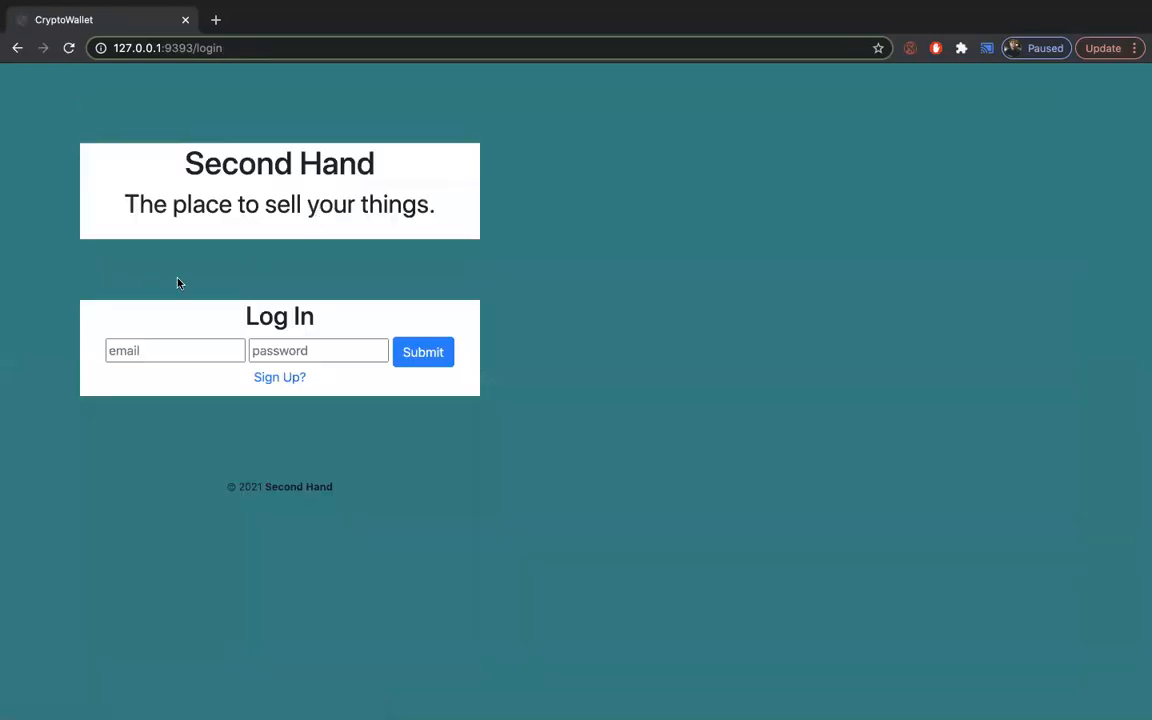